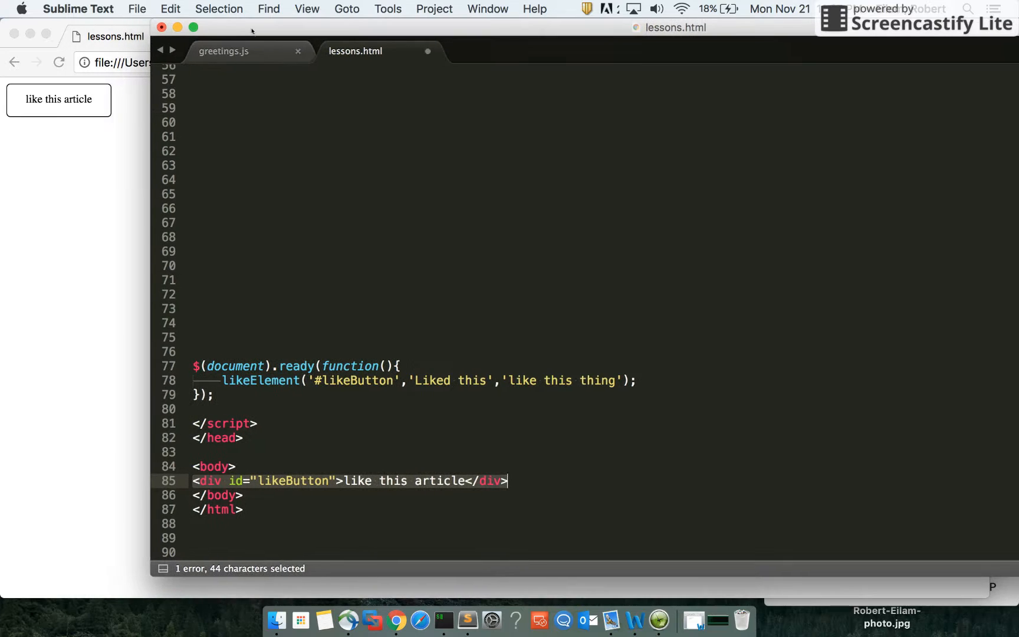
mouse_move(54, 123)
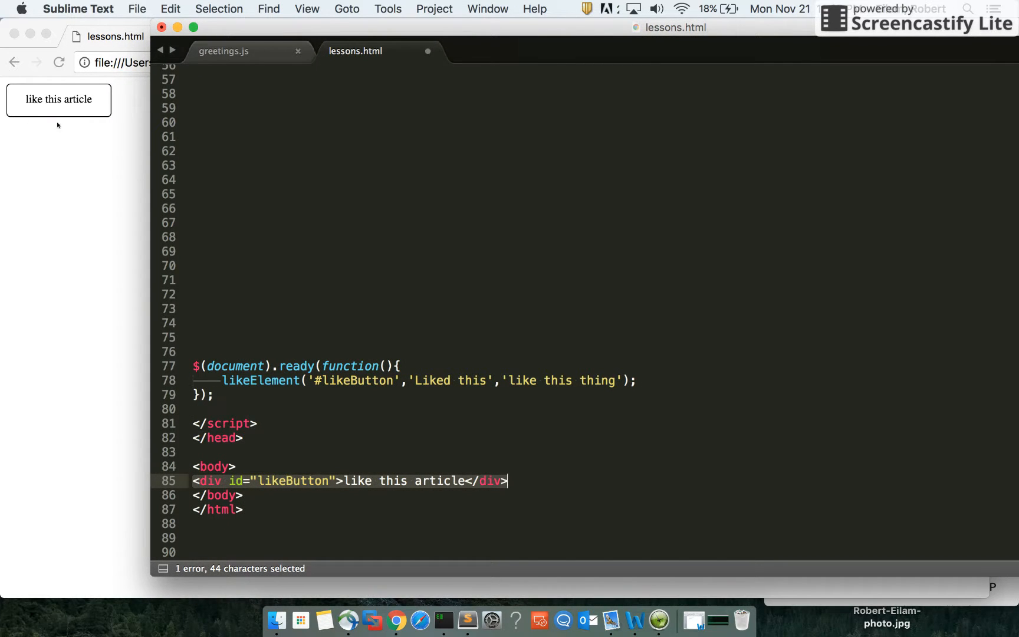
mouse_move(49, 116)
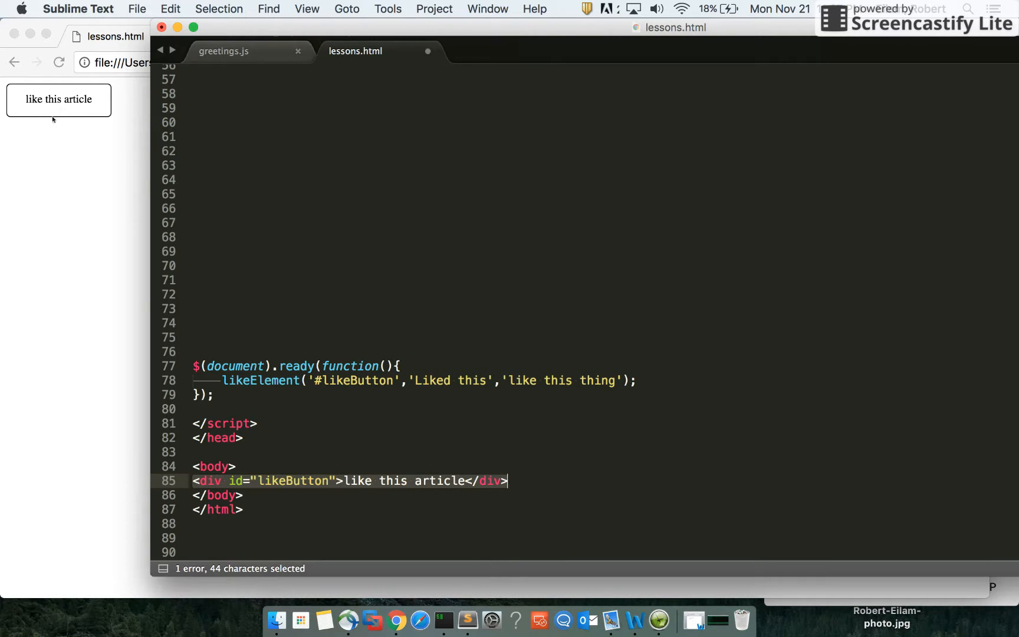
mouse_move(61, 118)
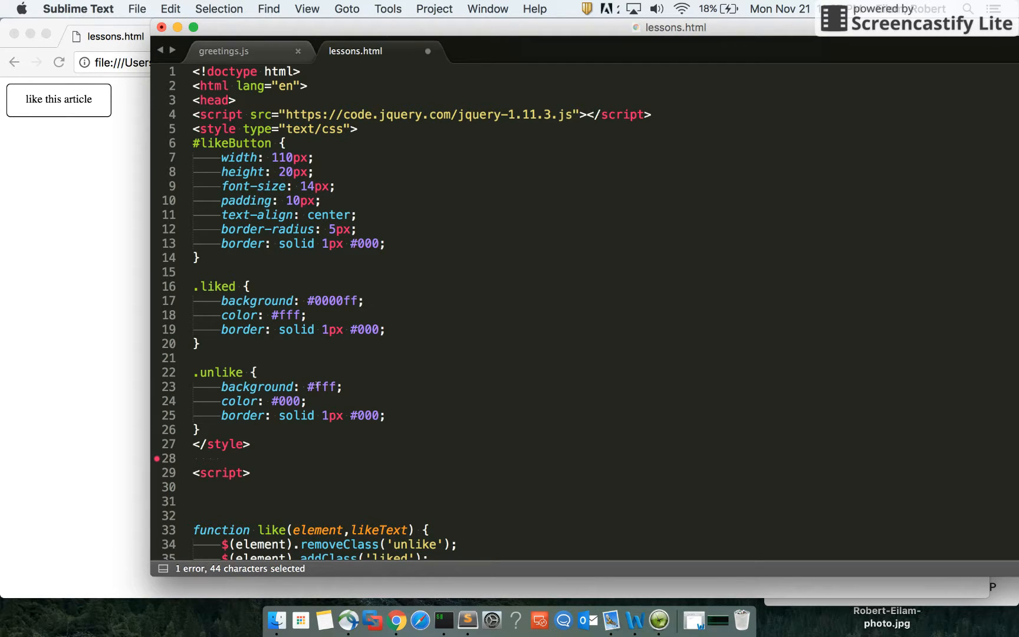
Step: Review the likeButton style rule and scroll down to the script section
scroll(down, 3)
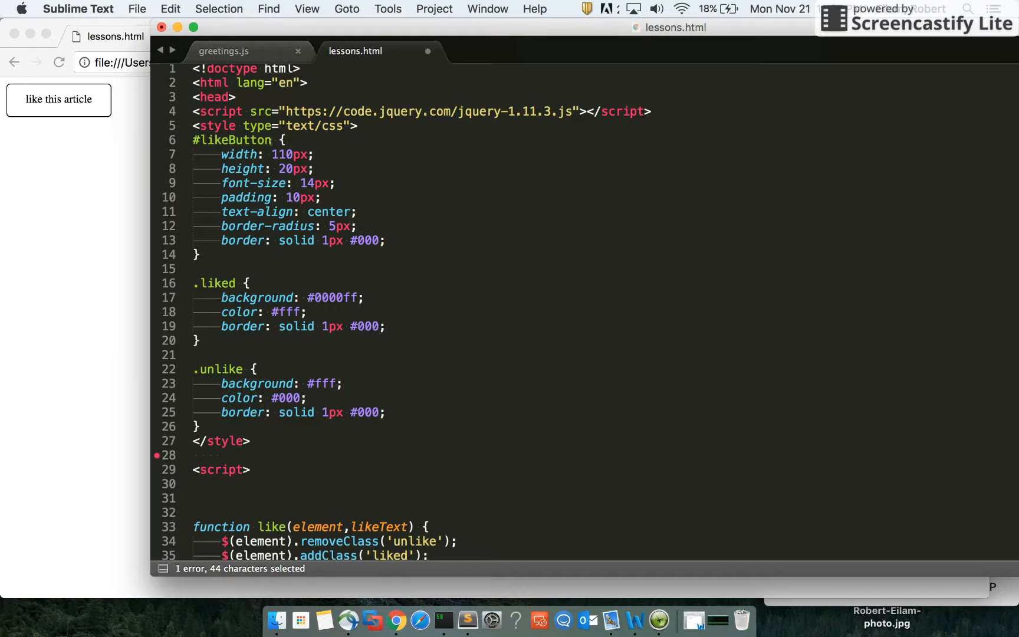
double_click(232, 139)
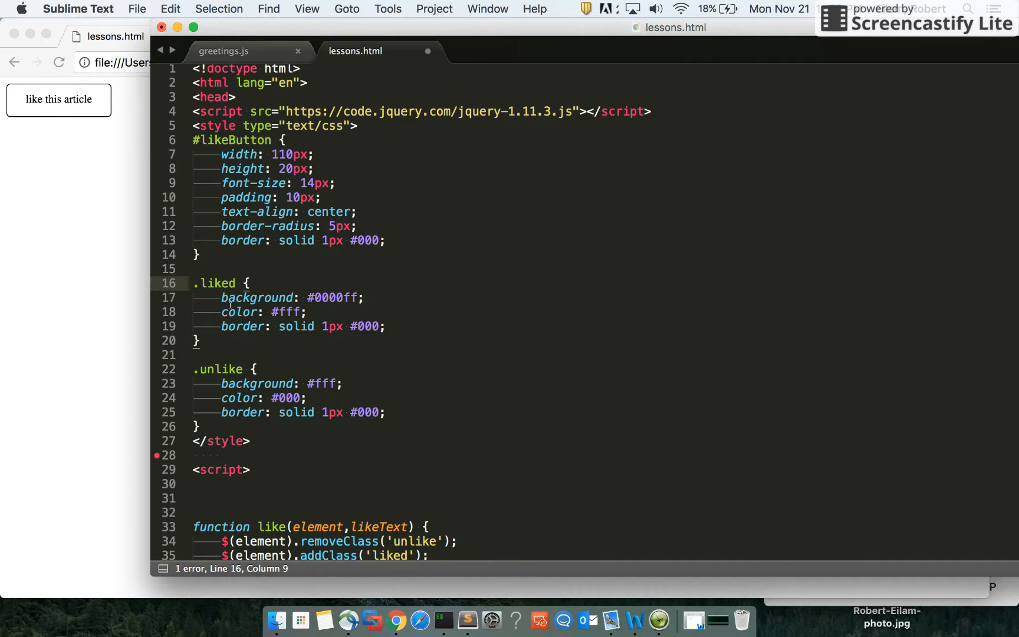
scroll(down, 3)
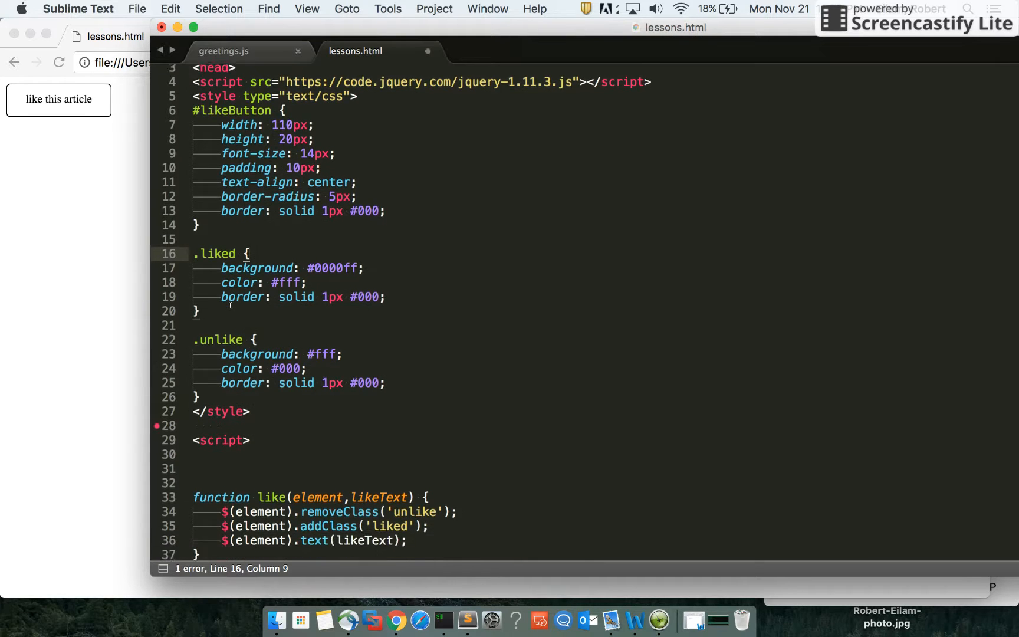
scroll(down, 3)
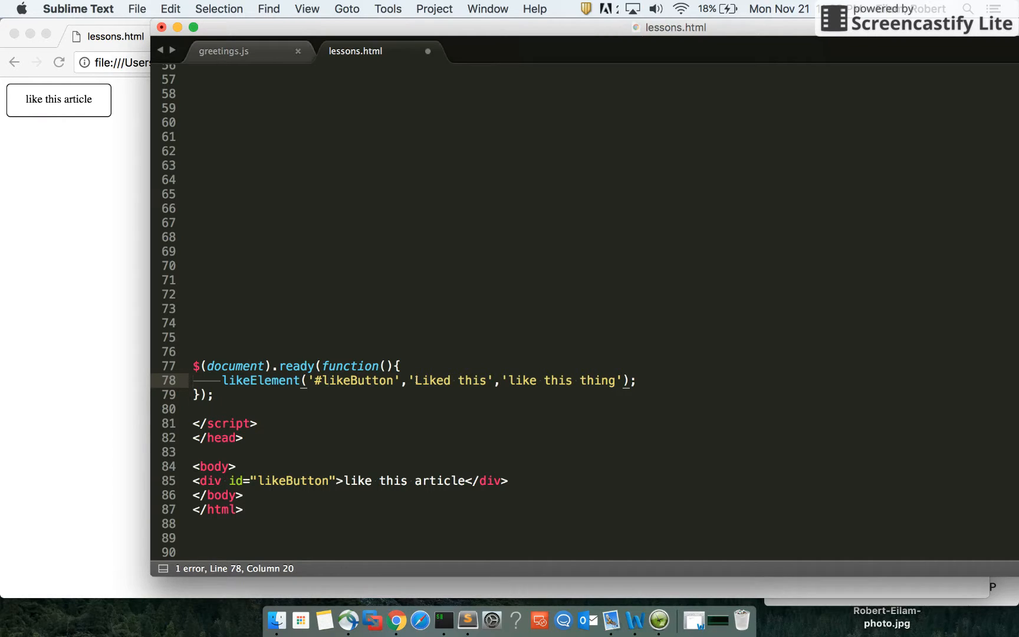
Step: Highlight the likeElement call and its 'like this thing' text argument in the ready block
double_click(451, 380)
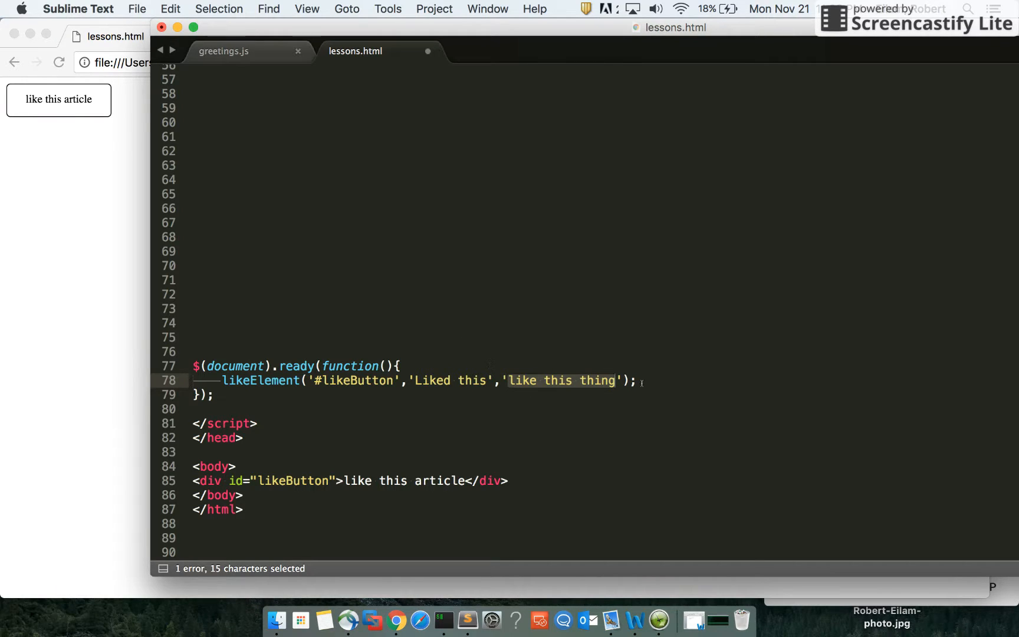
click(621, 380)
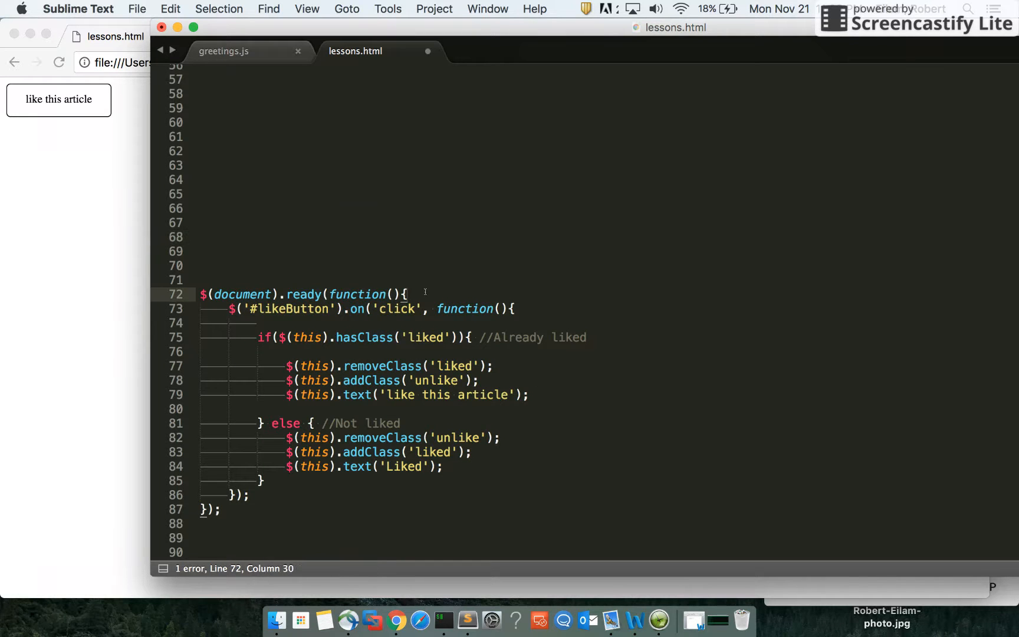
Step: Add spacing and select the click handler's if/else body for indenting
key(Return)
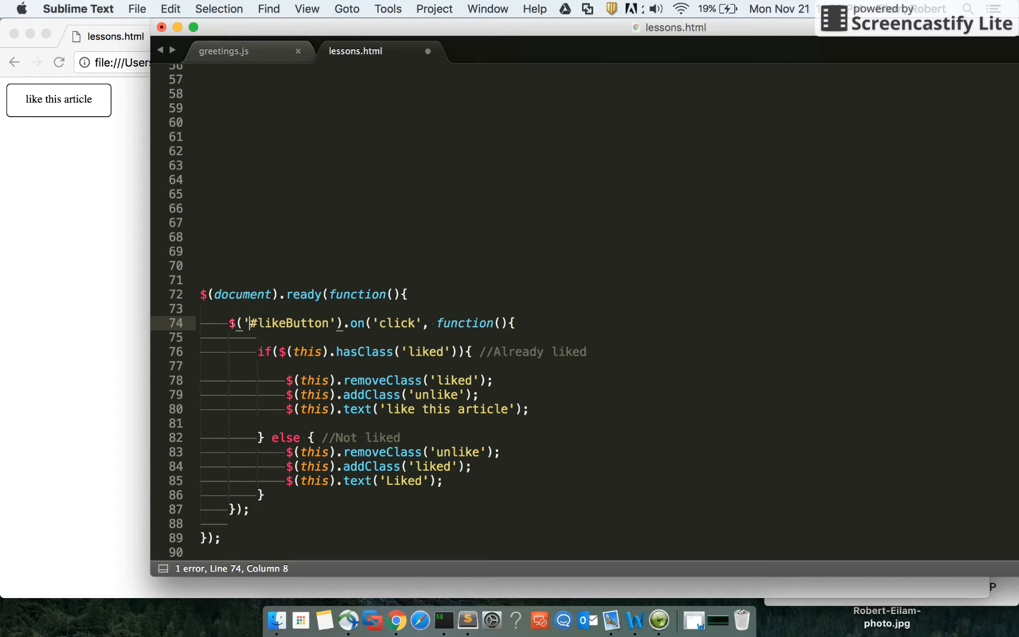
drag(244, 323, 380, 323)
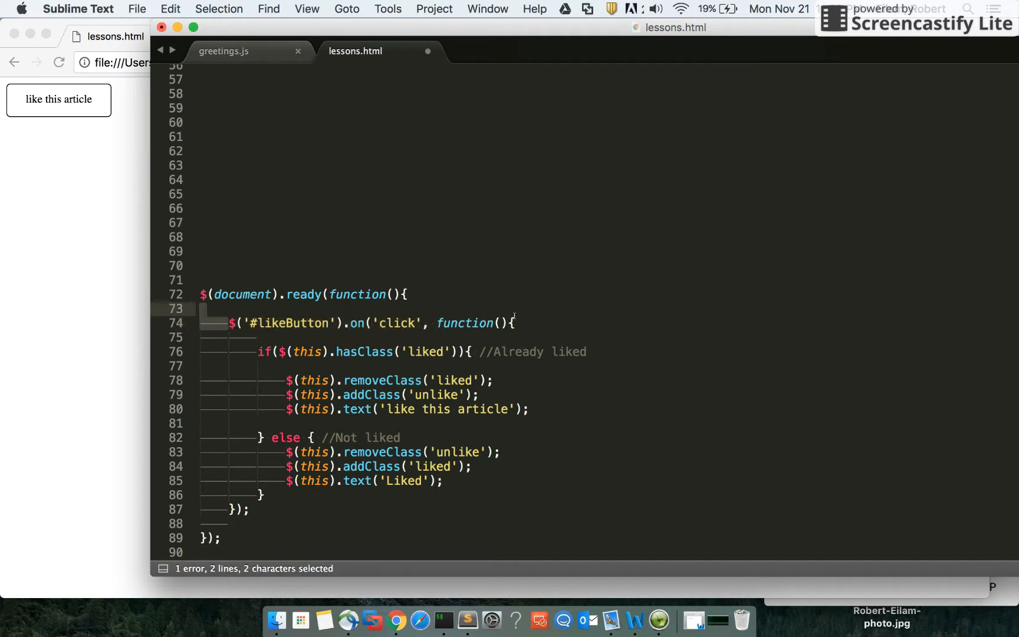
click(513, 323)
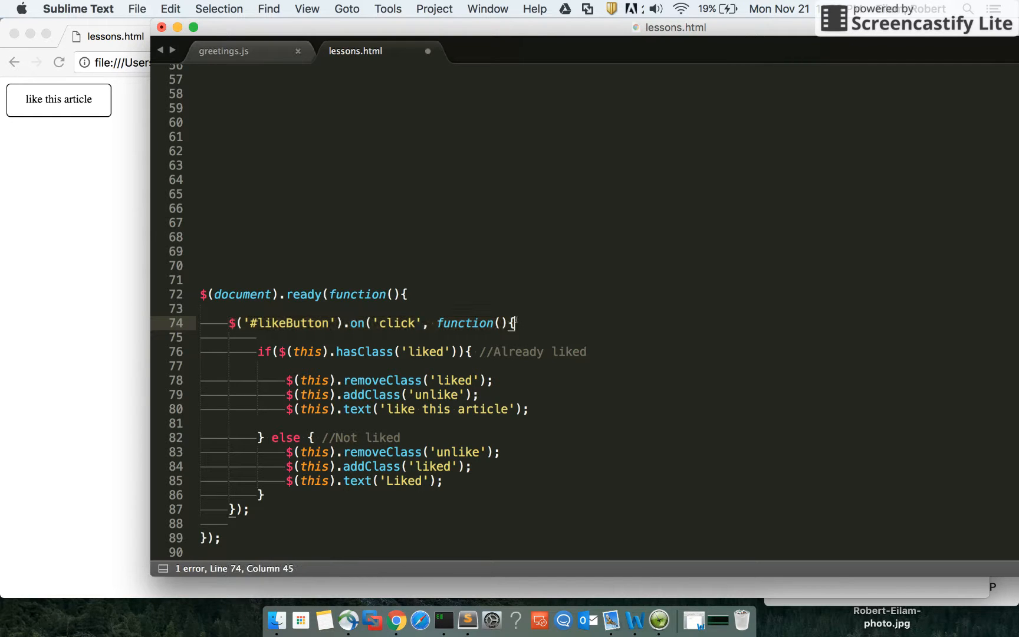
drag(515, 323, 500, 452)
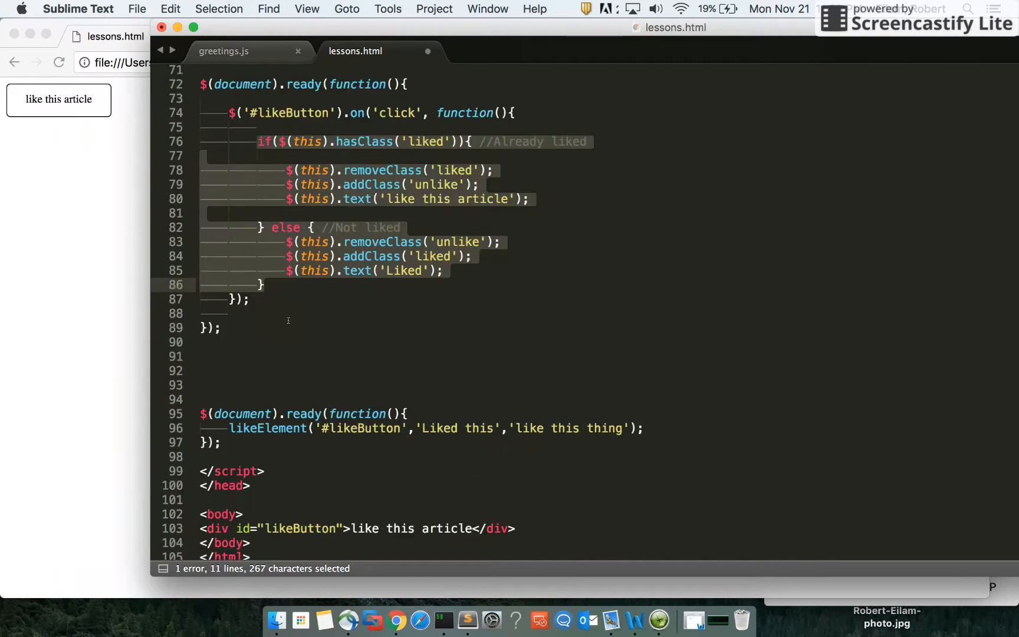
Step: Delete the old likeElement ready block near the end and save lessons.html
scroll(down, 3)
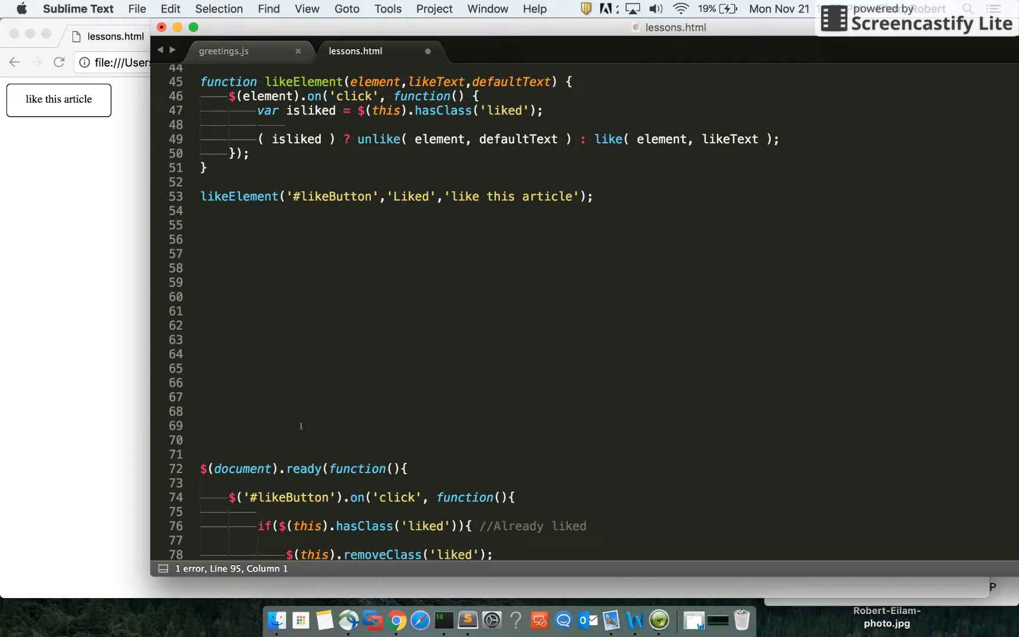
scroll(down, 3)
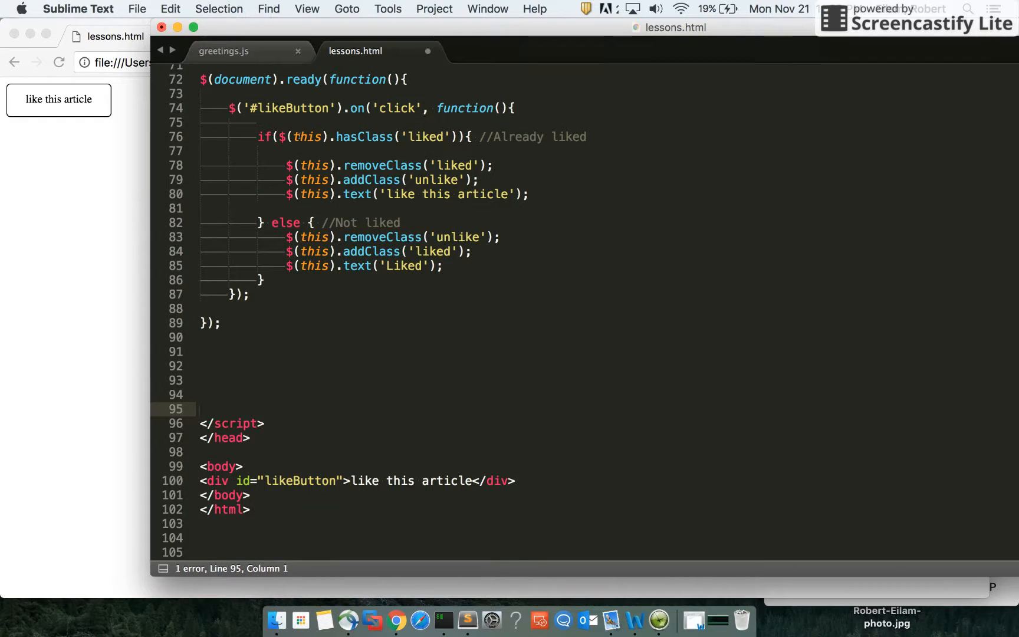
click(293, 180)
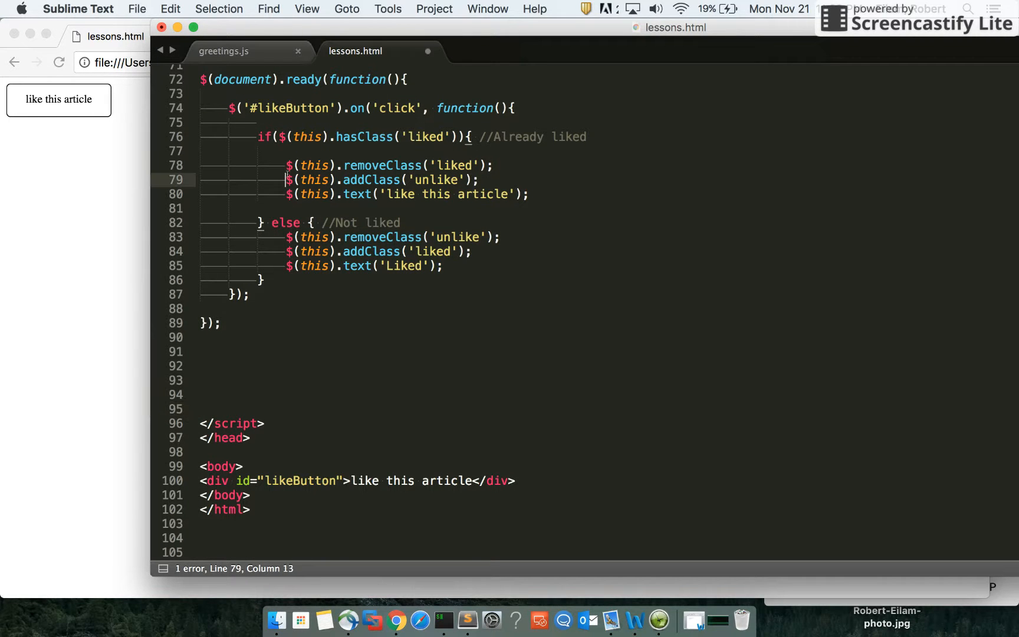
key(cmd+s)
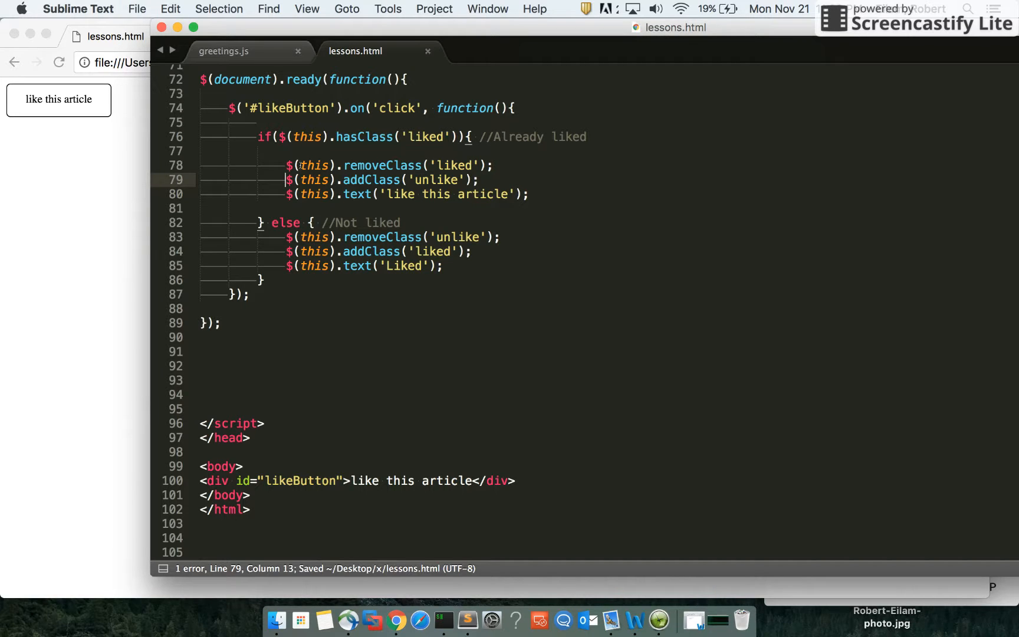
Step: Toggle the button to Liked and back to like this article, then return to the editor
click(58, 99)
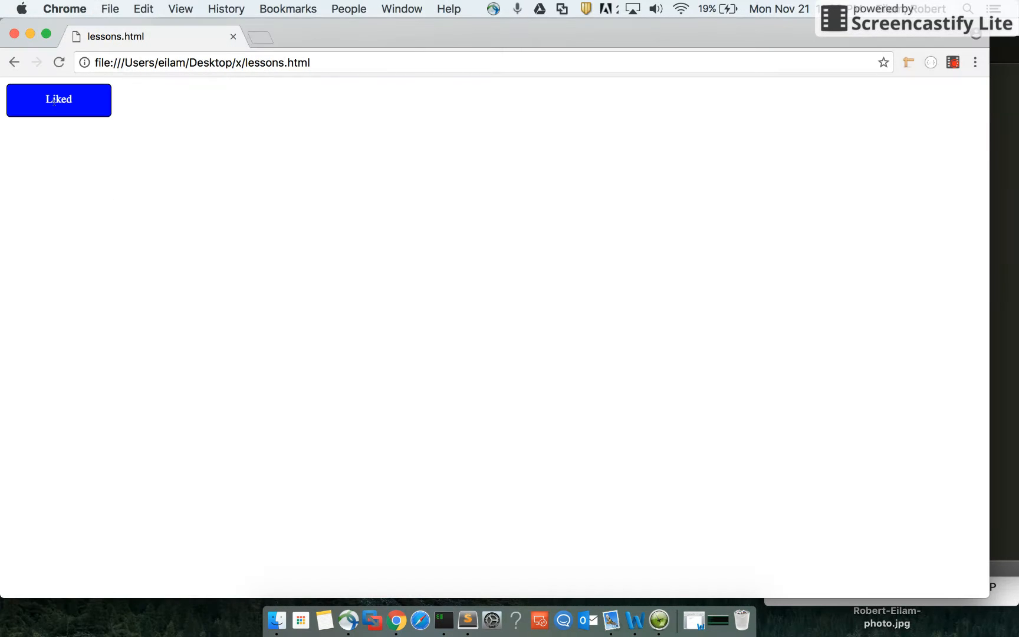
click(59, 99)
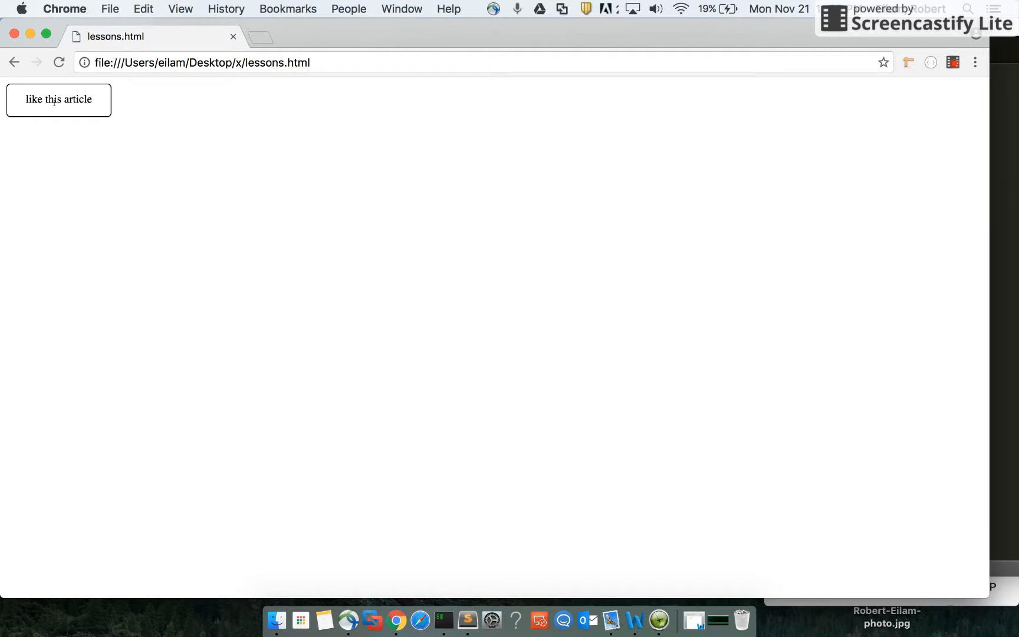
mouse_move(467, 621)
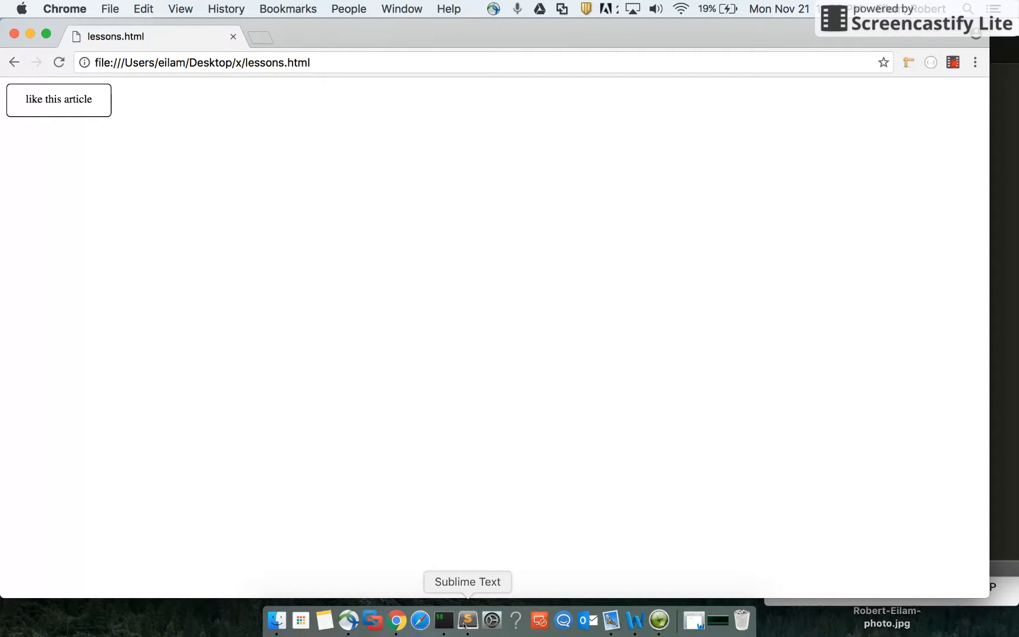
click(467, 622)
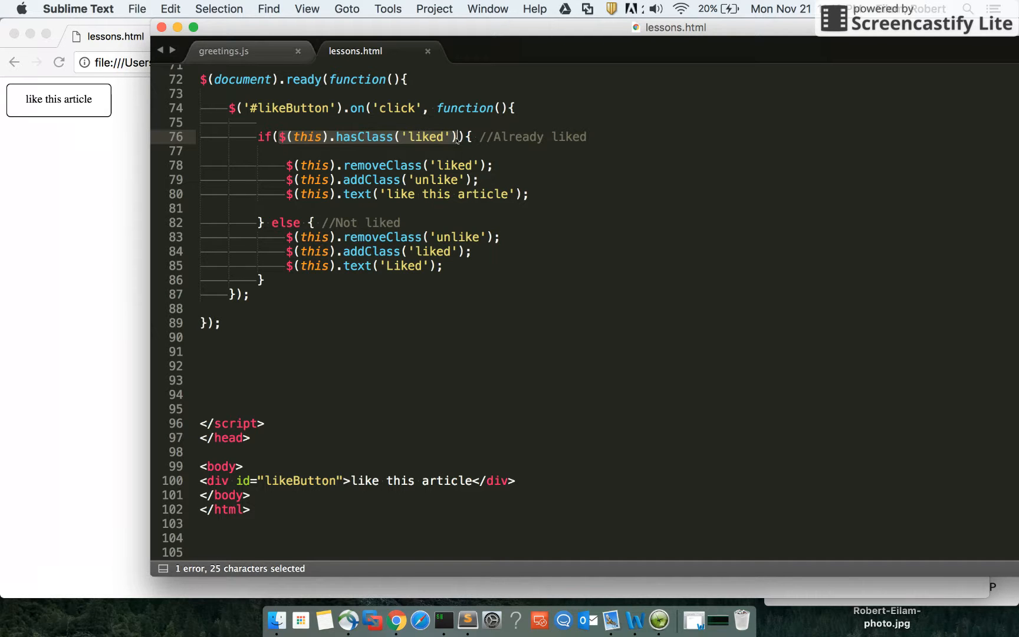
click(413, 165)
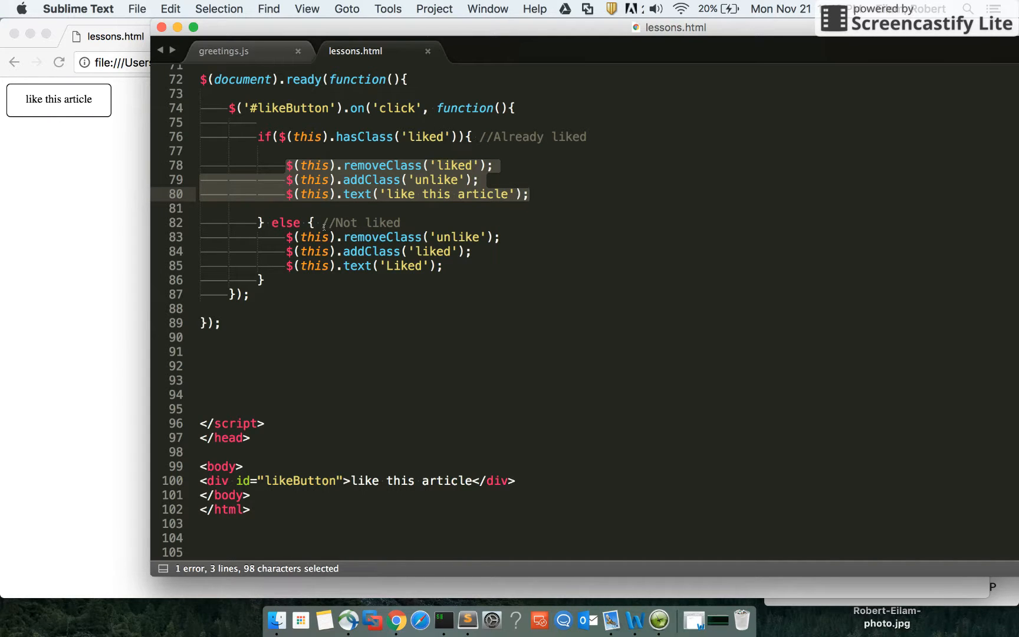
click(529, 194)
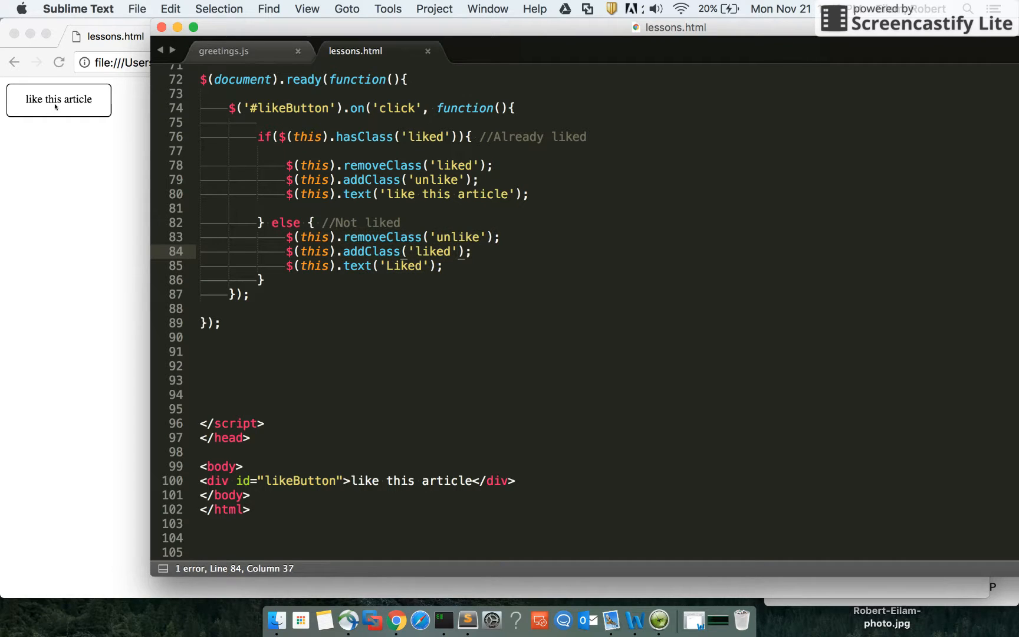
right_click(59, 99)
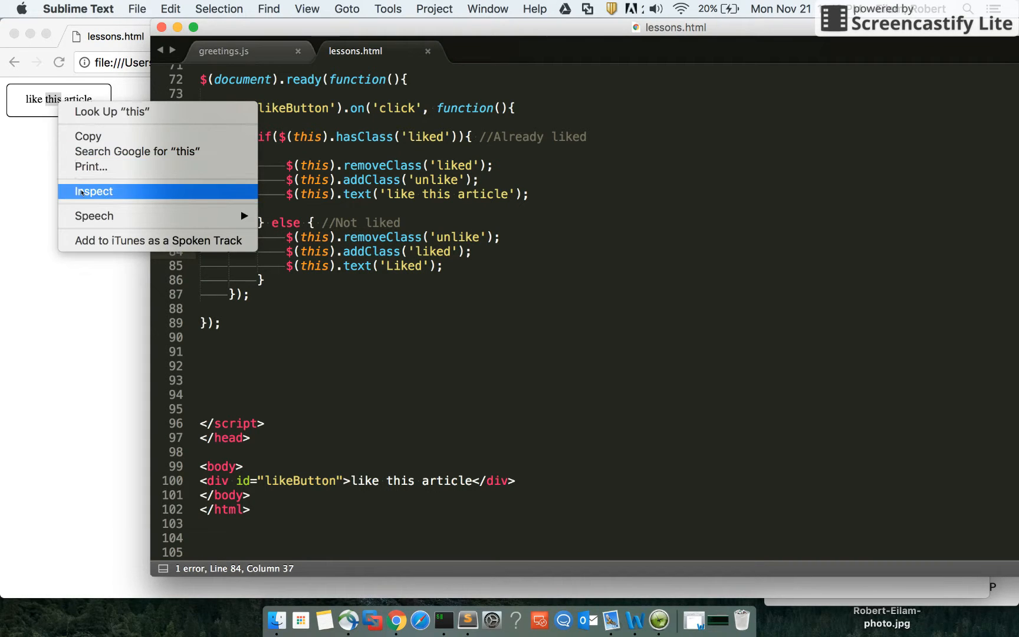
click(93, 191)
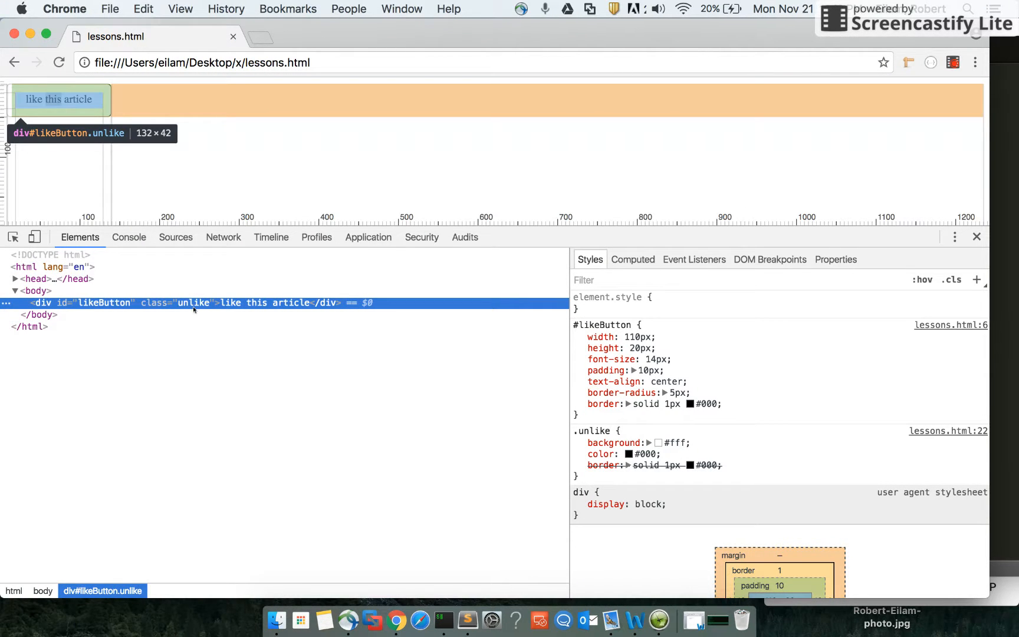
mouse_move(177, 170)
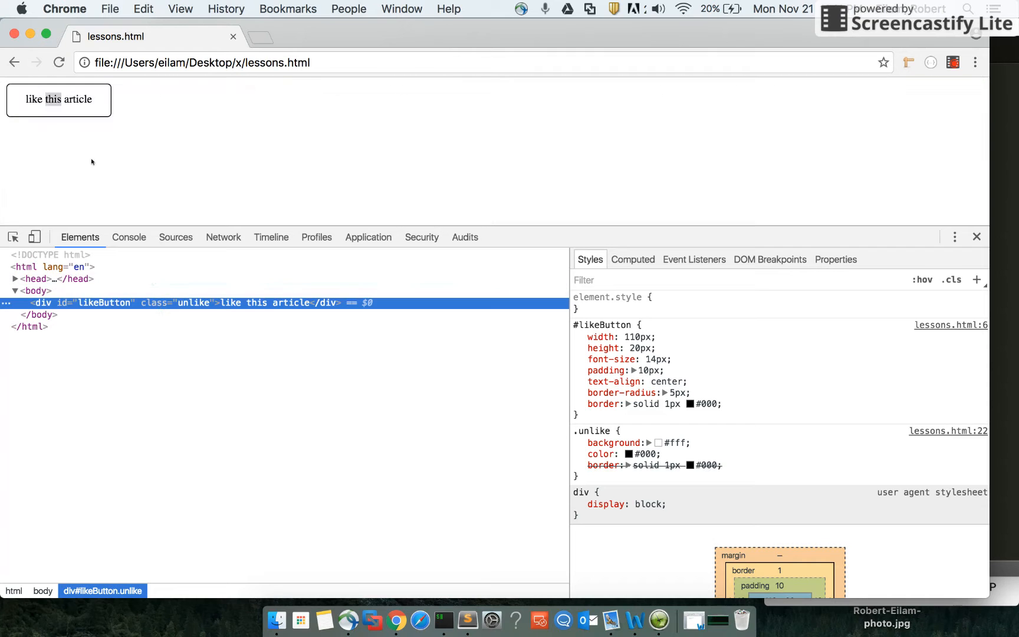
click(58, 99)
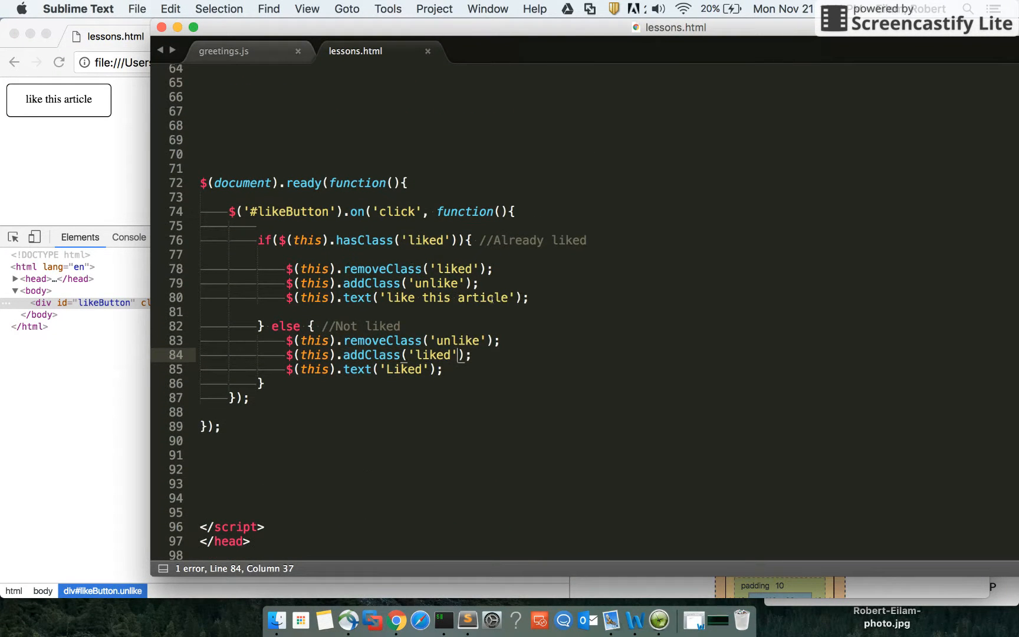
drag(292, 269, 529, 297)
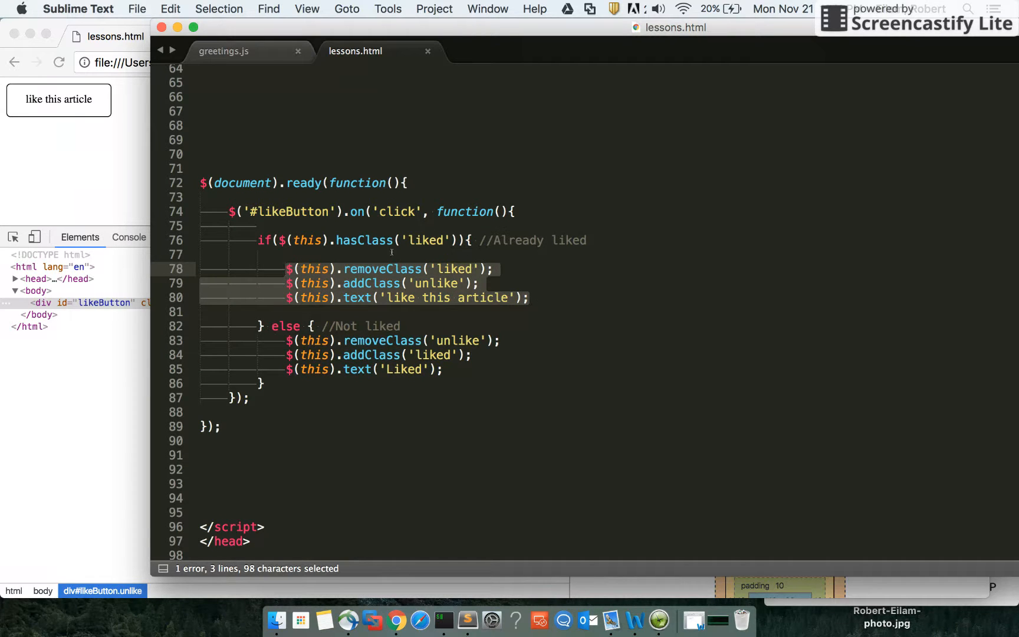
click(370, 326)
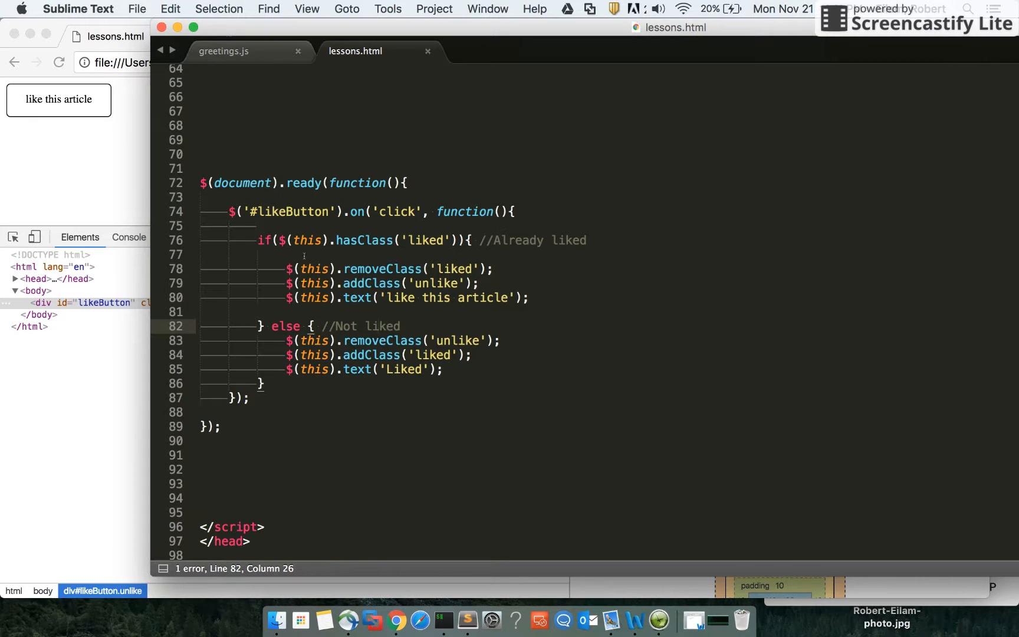
drag(292, 269, 526, 298)
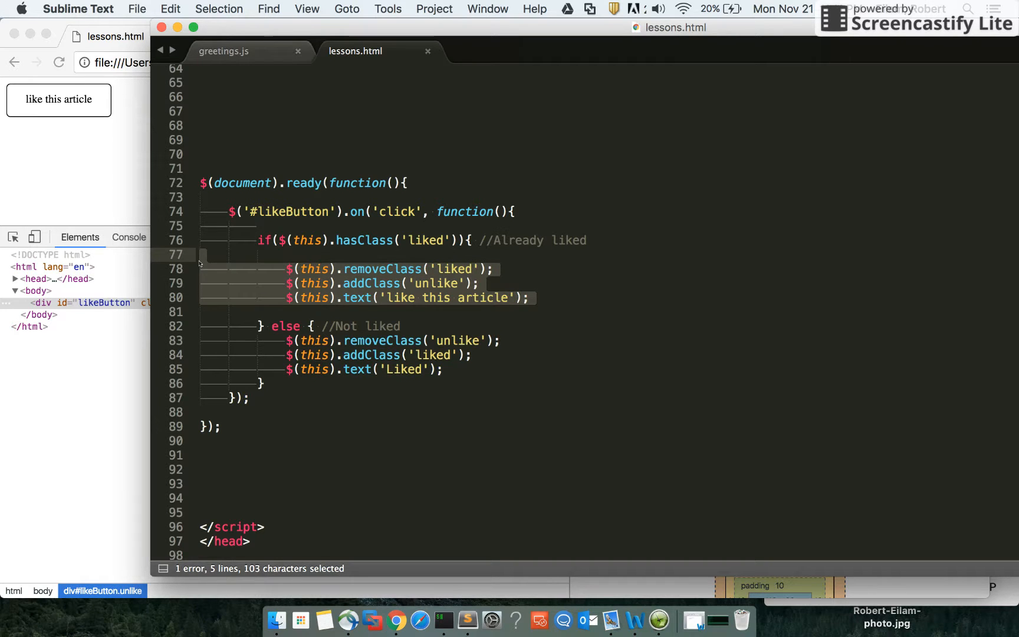
click(469, 383)
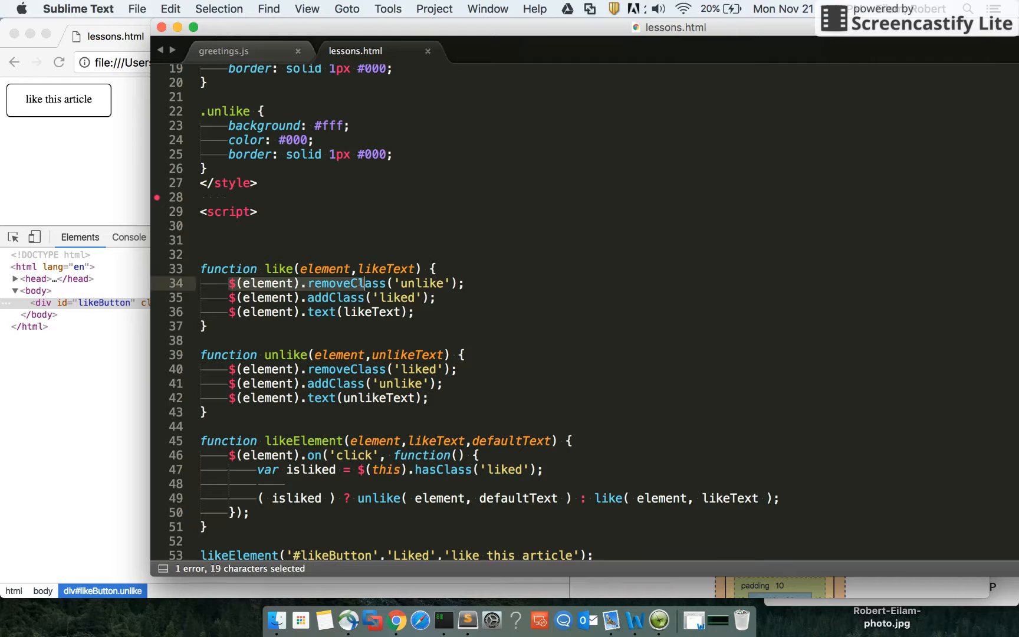
Step: Inspect the like function body and move down to the click handler
drag(366, 283, 414, 311)
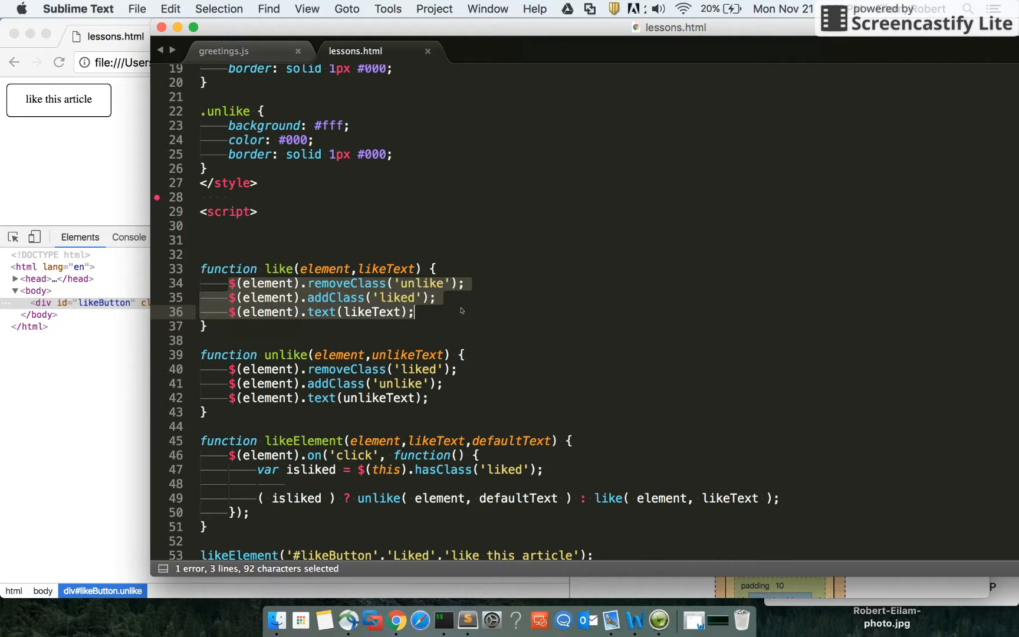
click(276, 283)
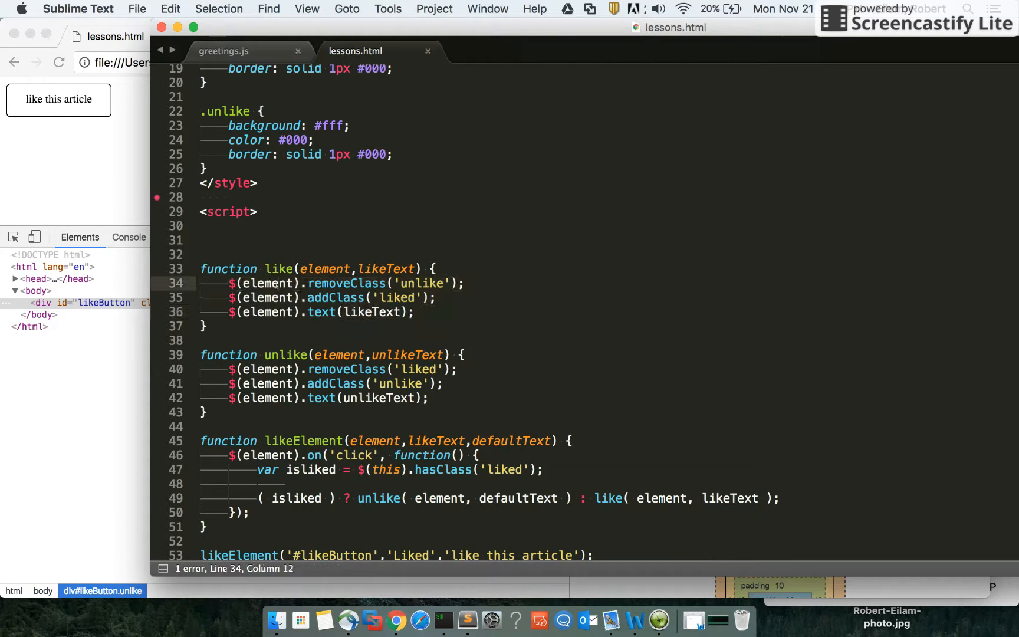
scroll(down, 3)
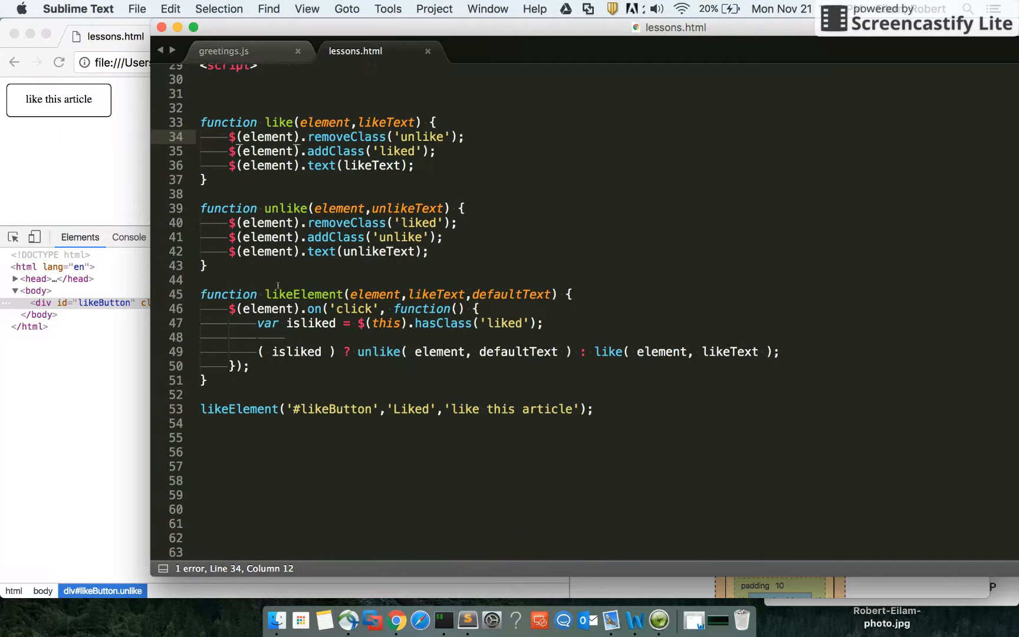
scroll(down, 3)
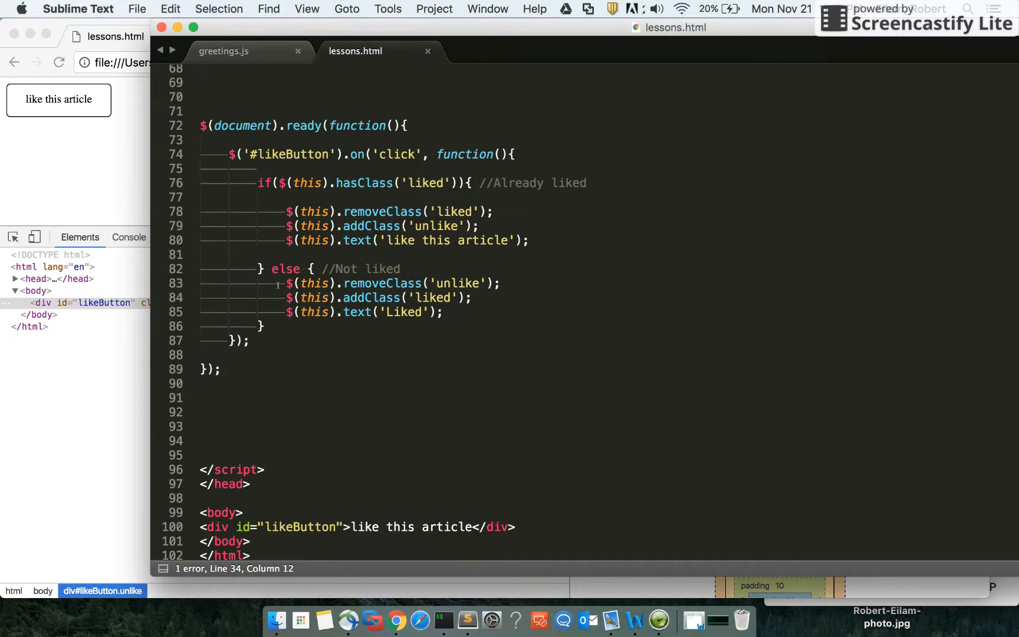
click(280, 183)
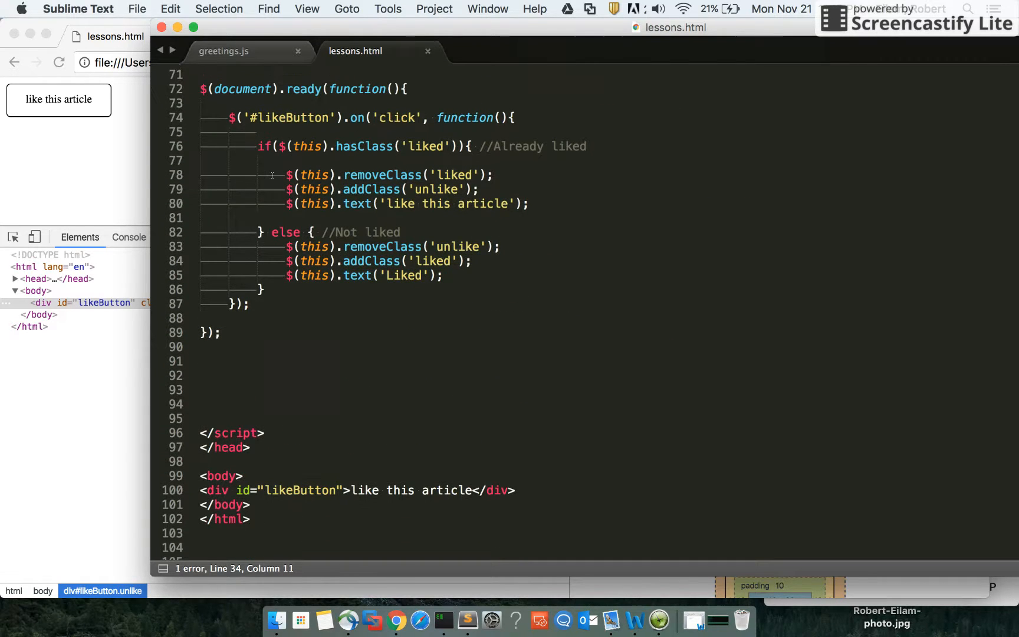
Step: Replace the already-liked branch statements with an unlike(); call
drag(285, 175, 530, 203)
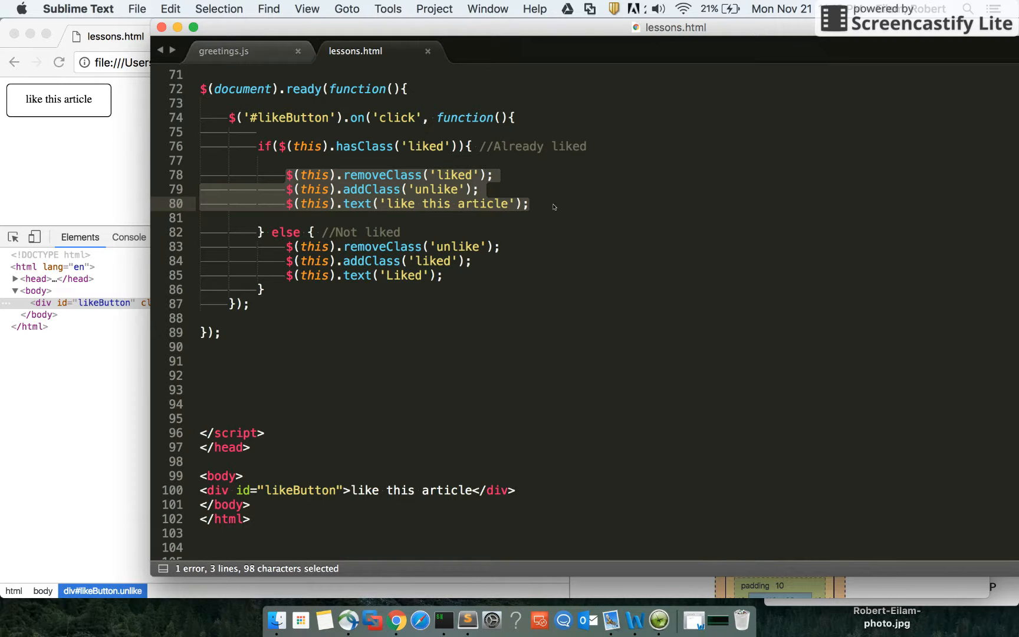
mouse_move(432, 183)
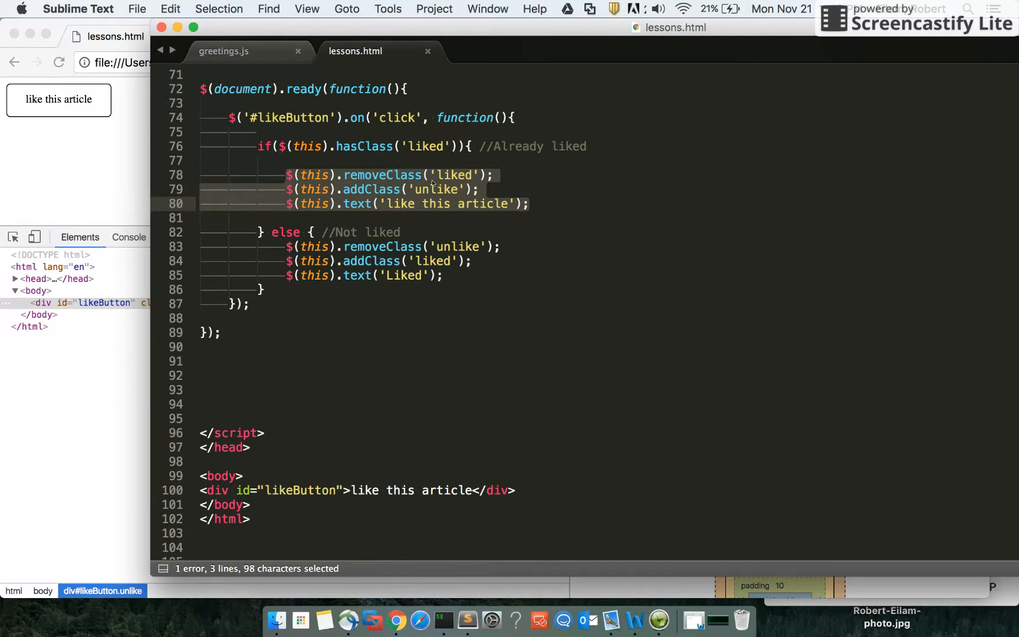
text(unlike()
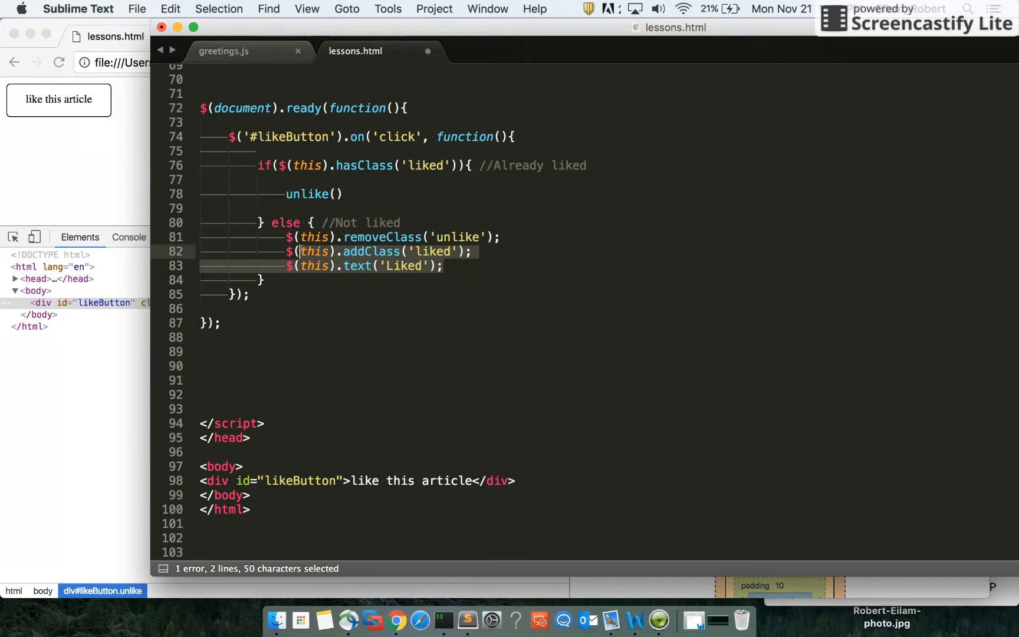
text(like()
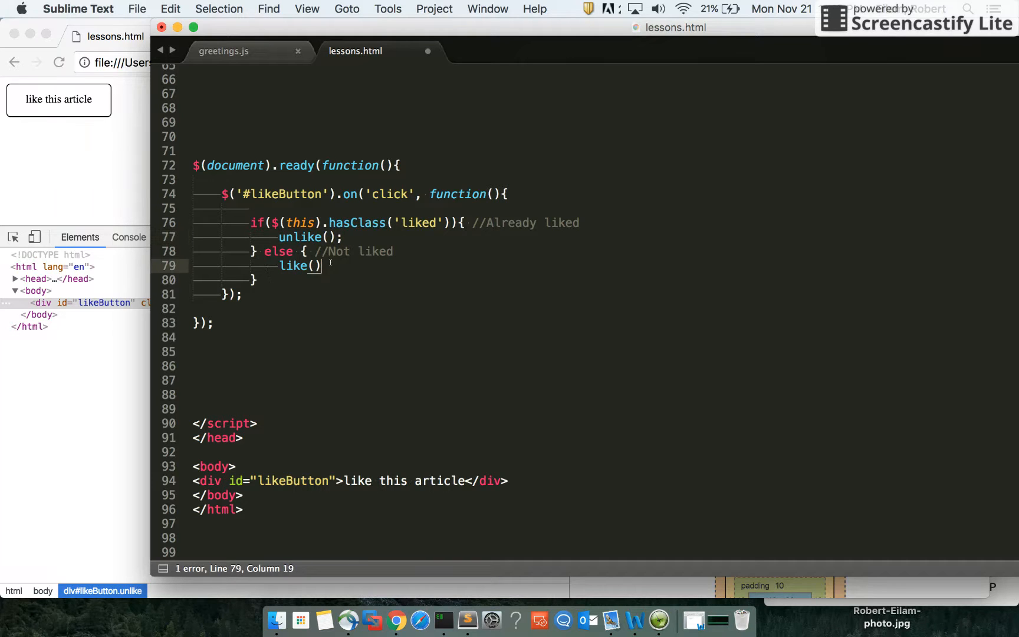
text(;)
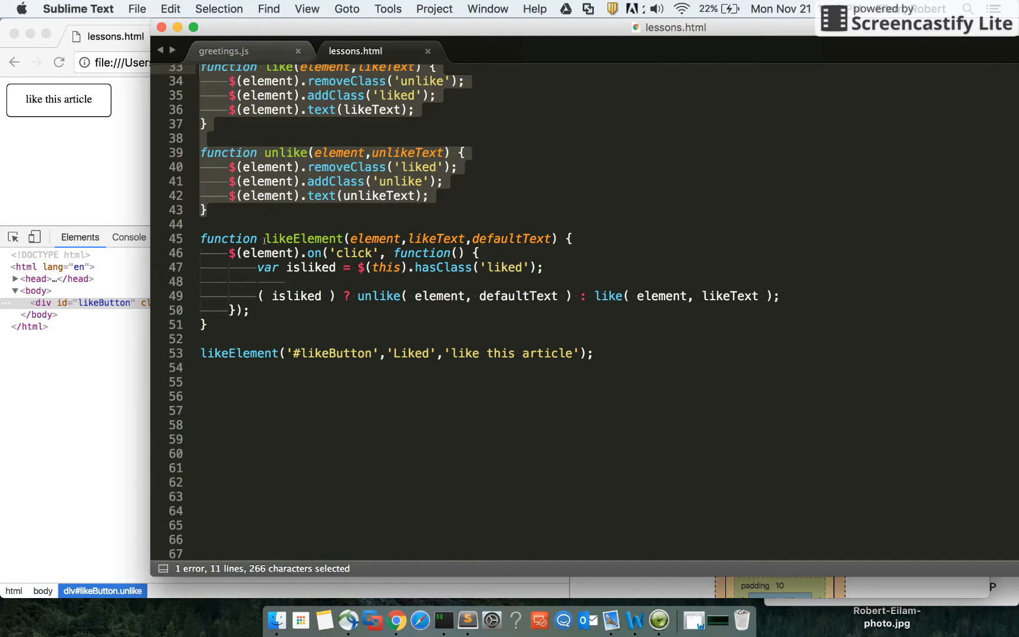
double_click(239, 353)
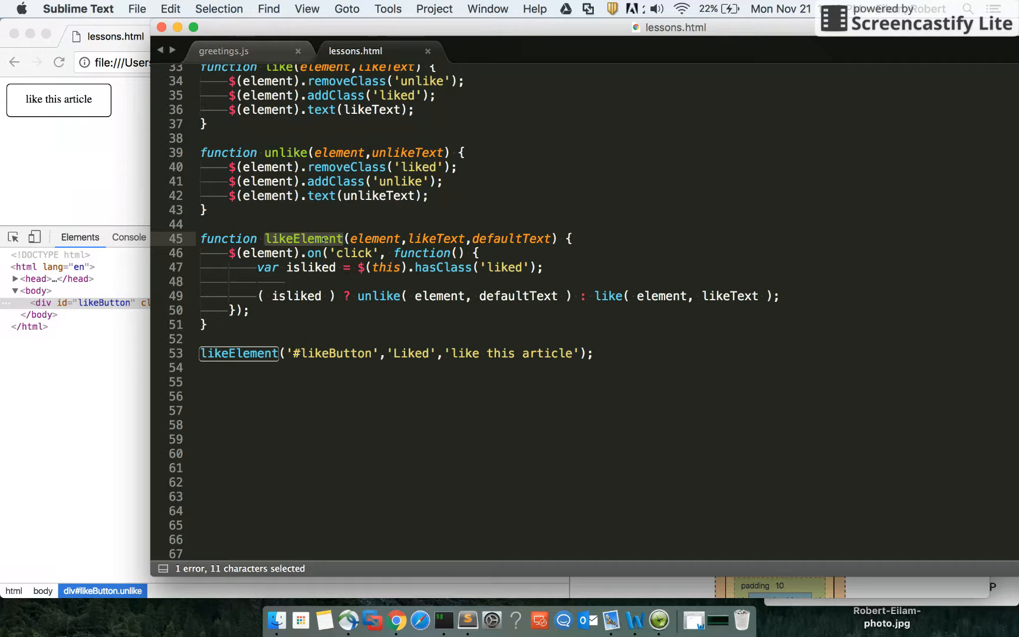
click(317, 232)
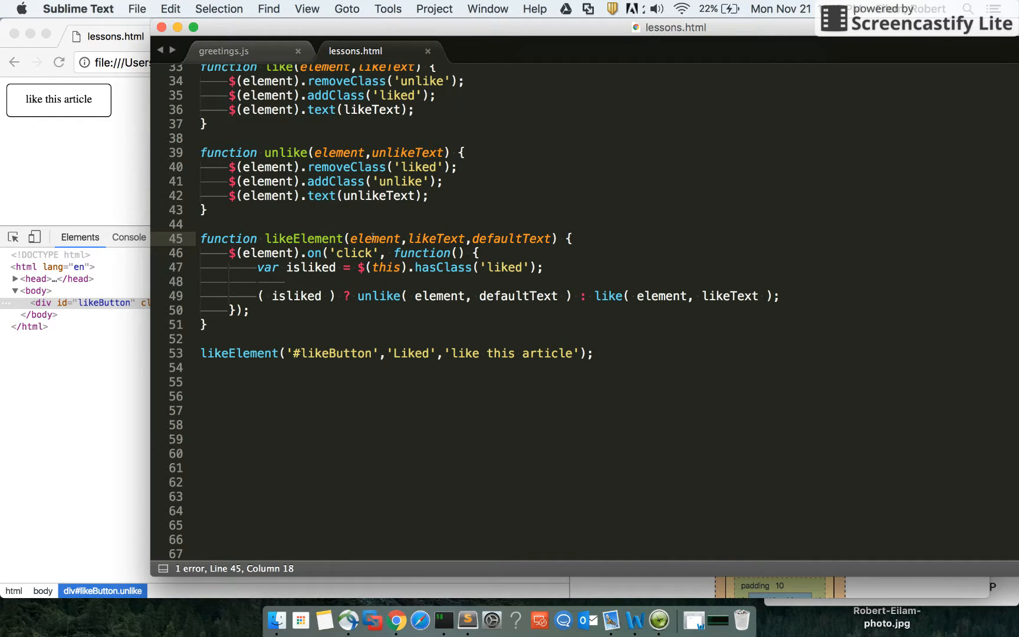
double_click(374, 238)
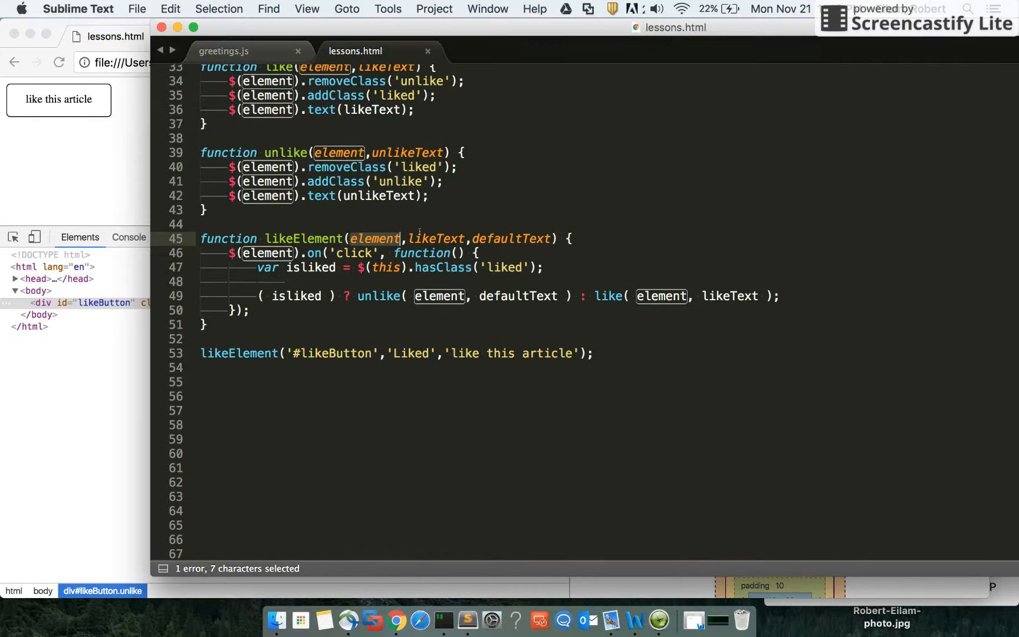
double_click(437, 238)
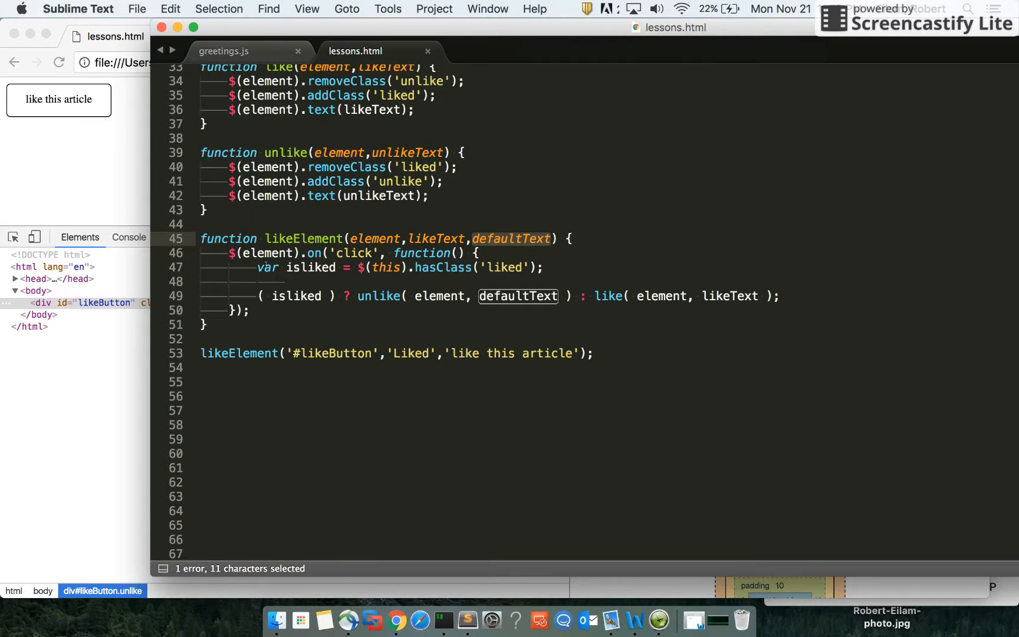
double_click(374, 239)
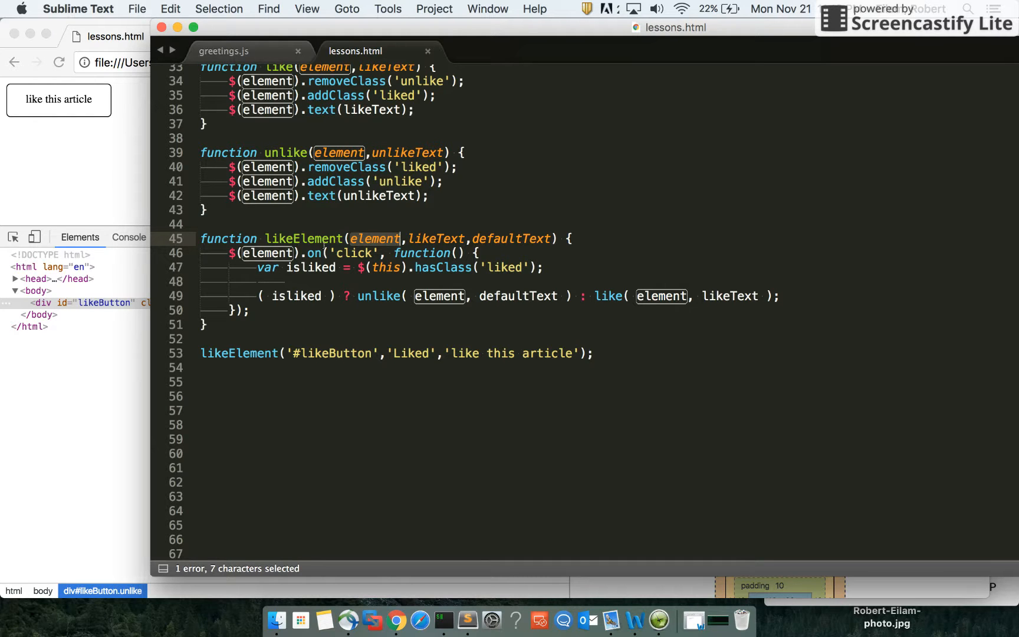
click(276, 253)
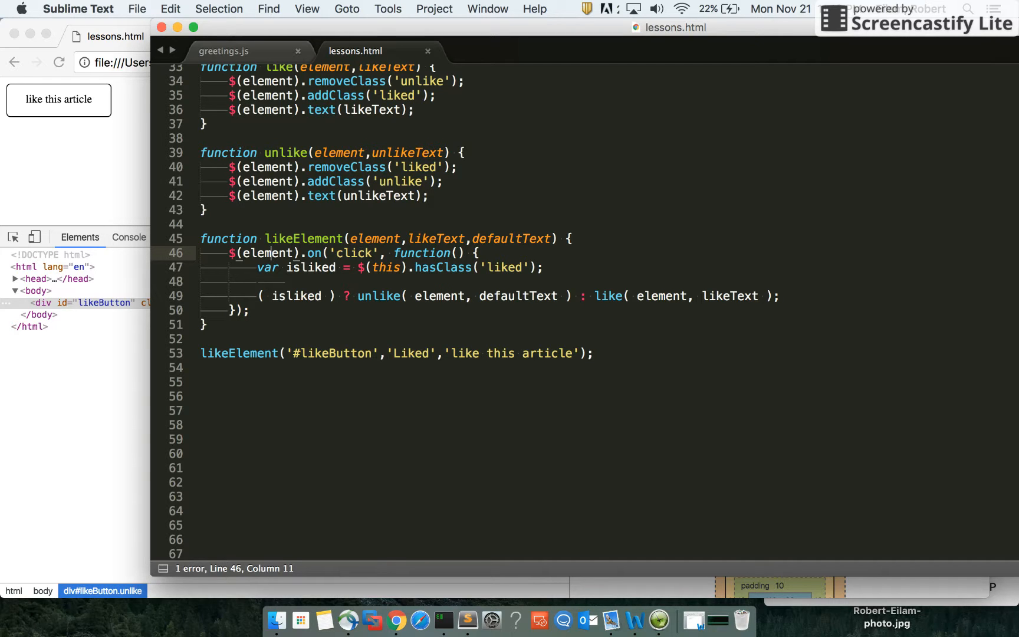
double_click(310, 267)
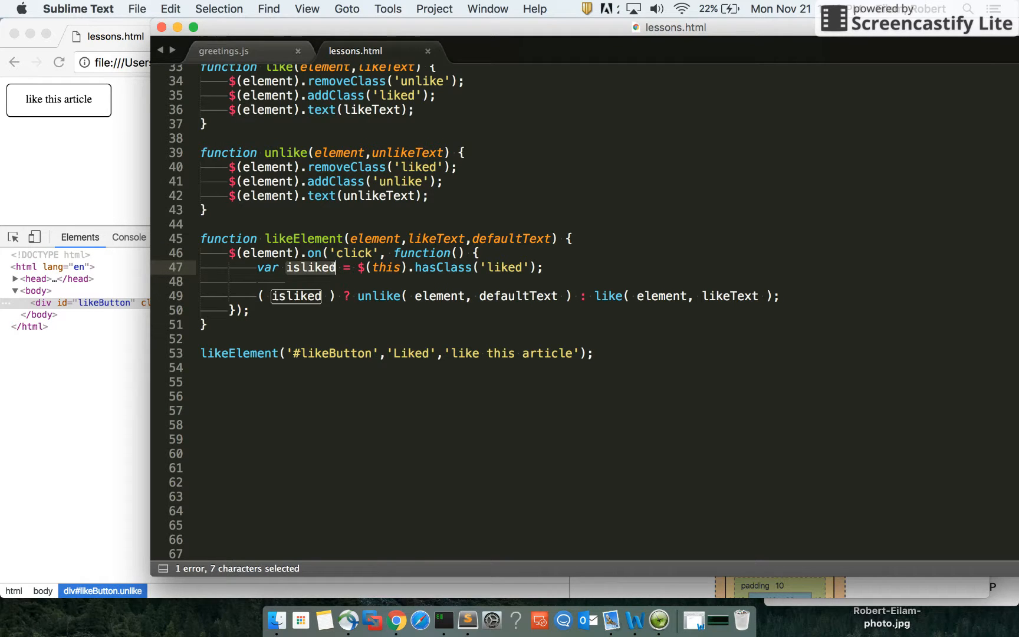
click(337, 267)
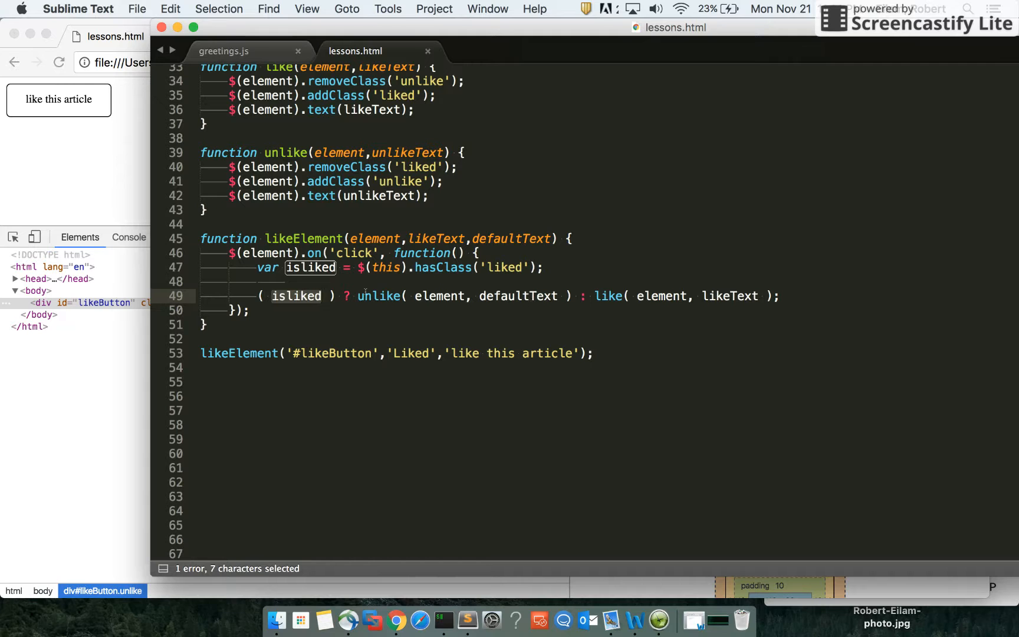
click(302, 296)
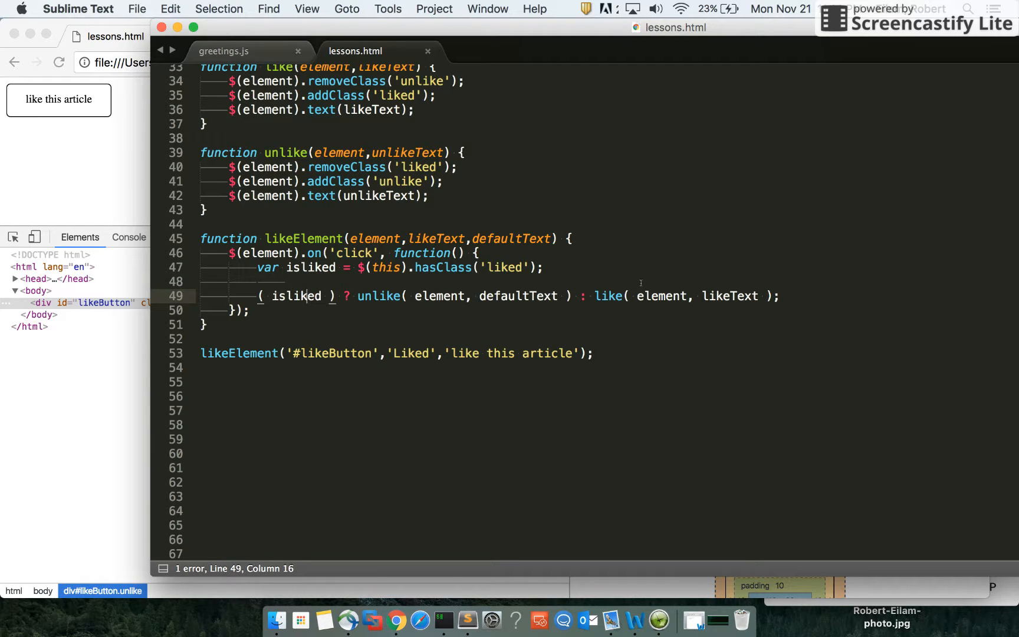
double_click(607, 296)
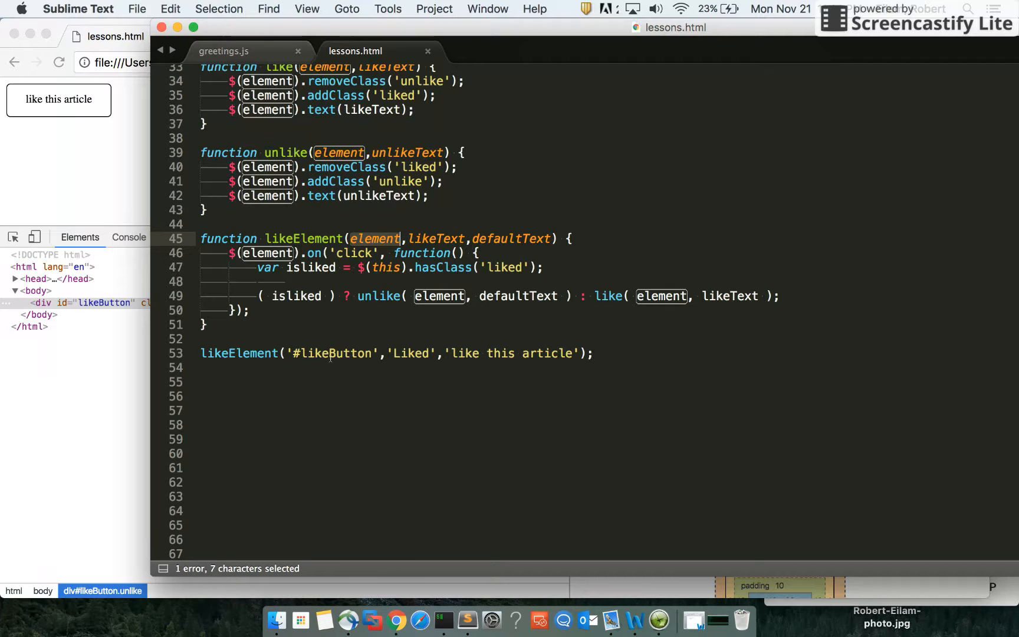
double_click(409, 352)
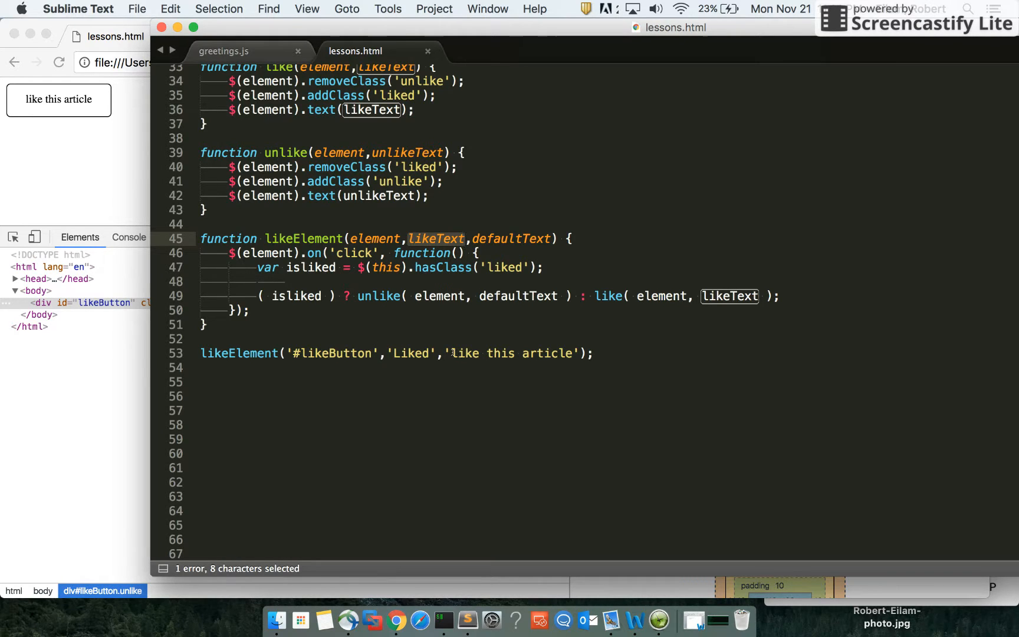
click(448, 354)
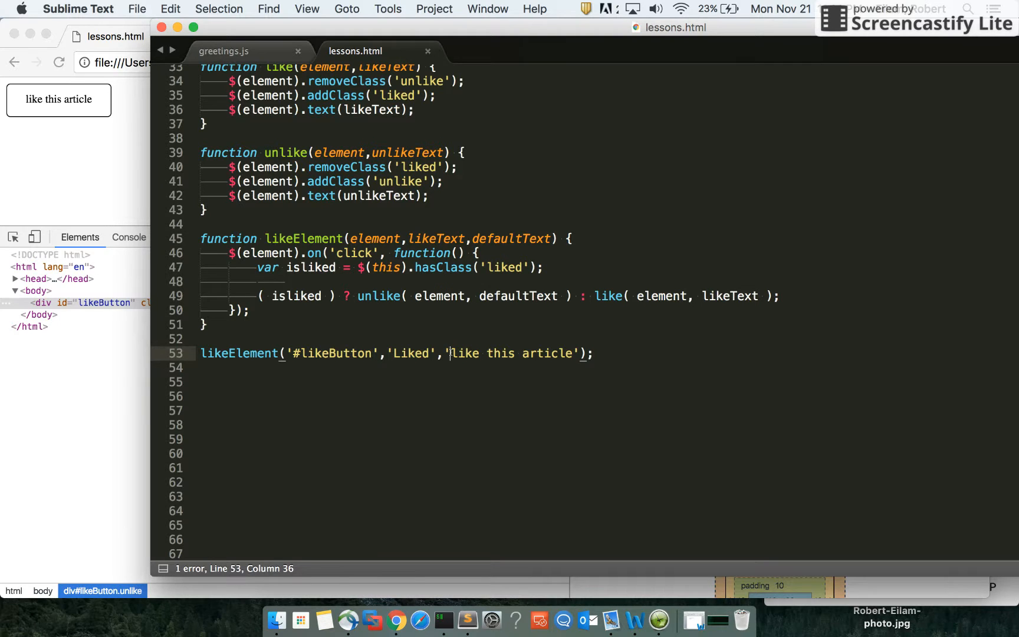
drag(450, 354, 574, 353)
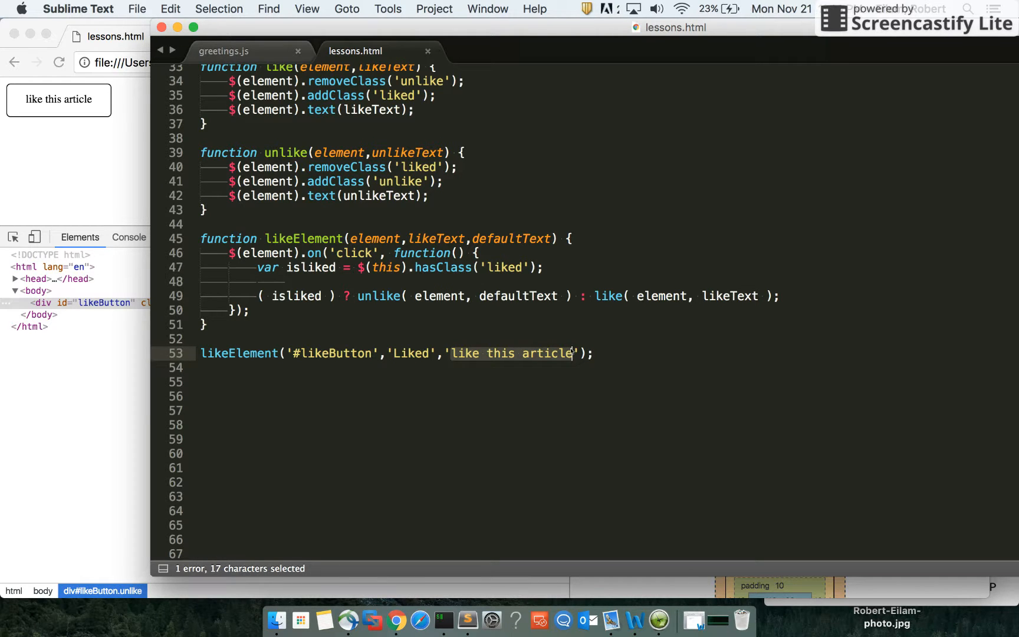
mouse_move(516, 325)
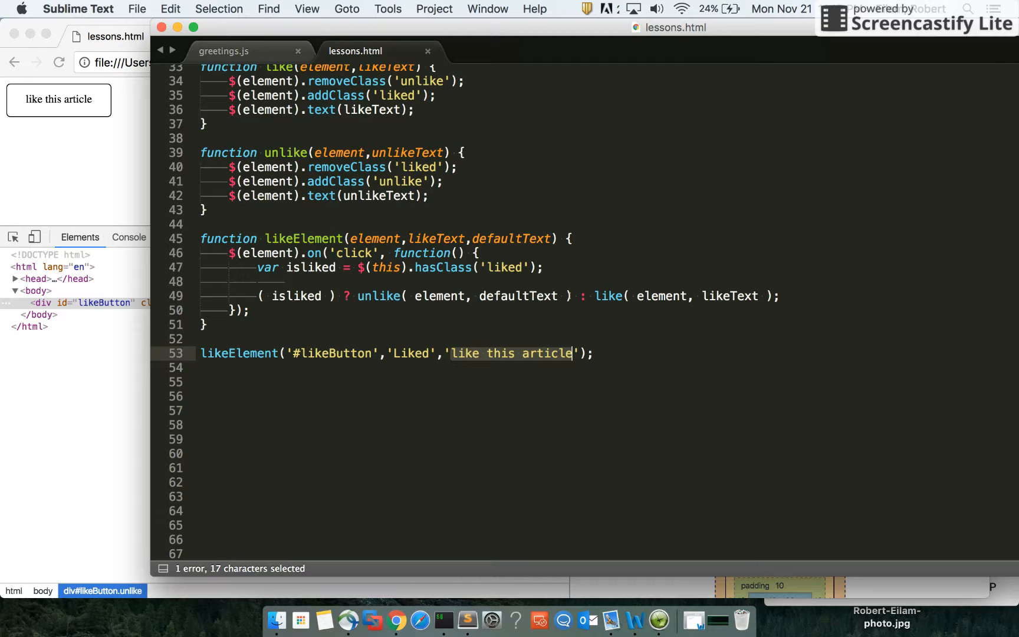
double_click(515, 296)
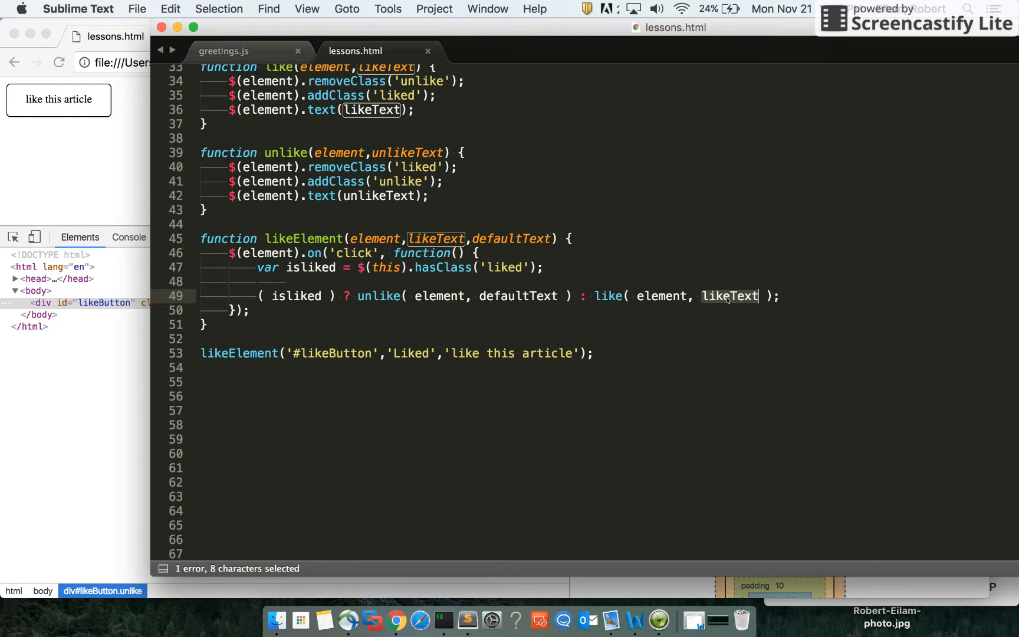
double_click(518, 296)
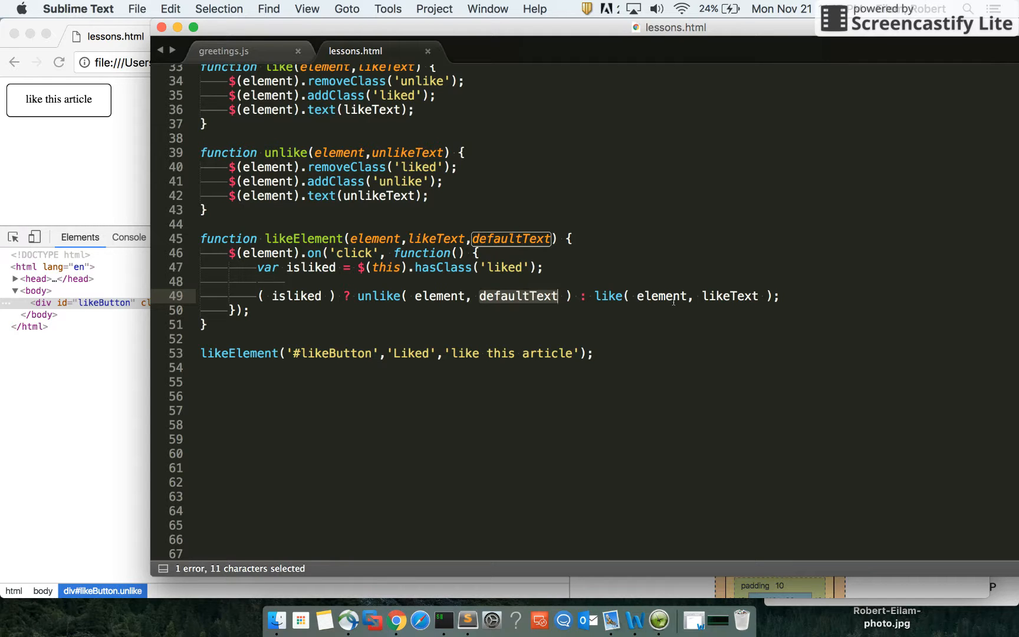
double_click(729, 297)
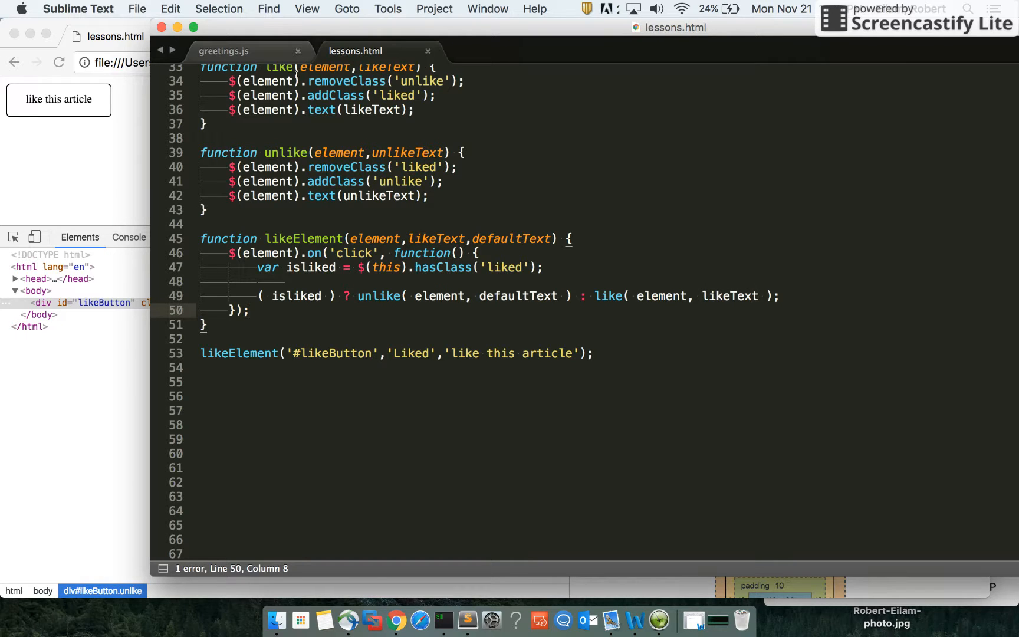
drag(356, 296, 482, 297)
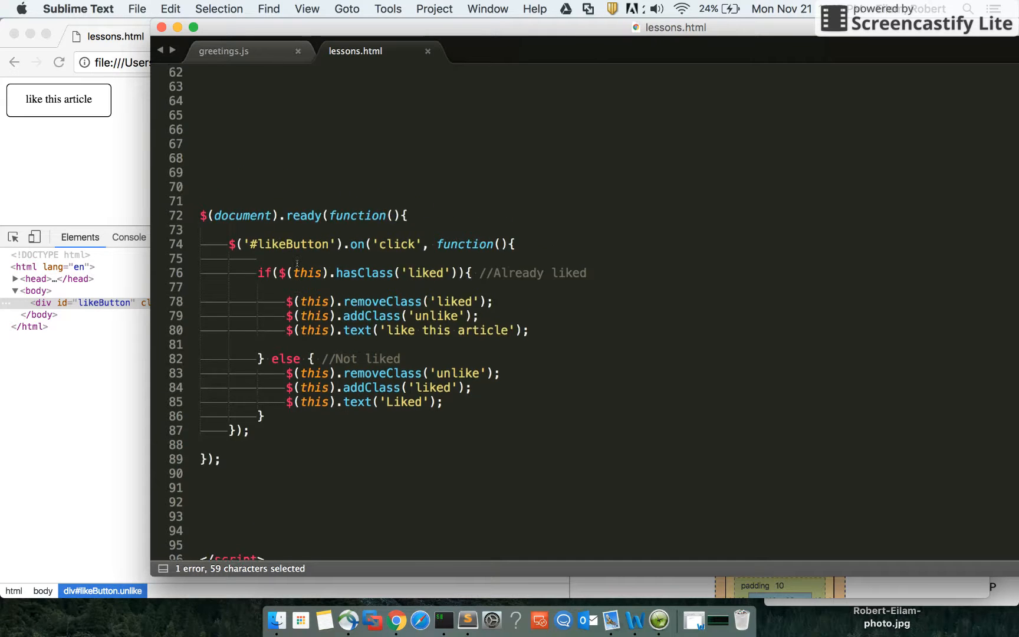
Step: Overwrite the old click handler with likeElement('#likeButton','Liked','like this article');
scroll(up, 3)
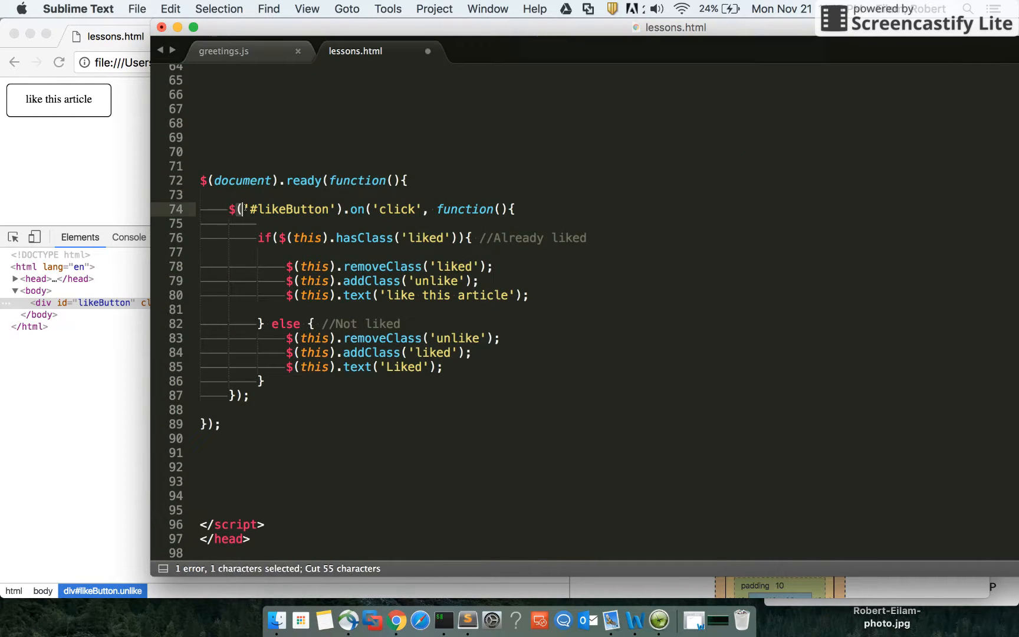
drag(238, 208, 200, 410)
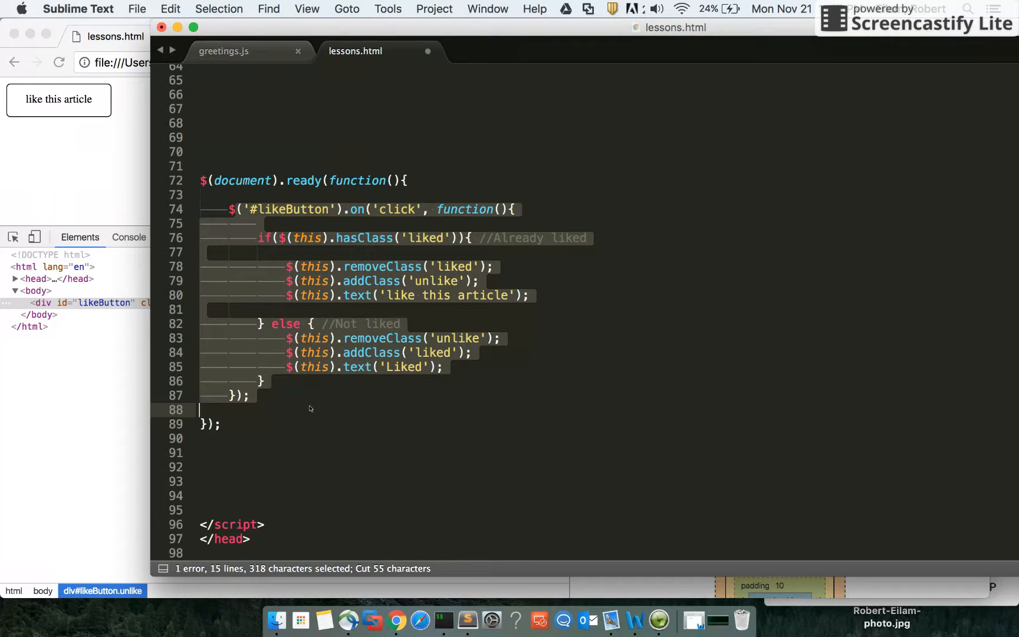
text($likeElement('#likeButton','Liked','like this article');)
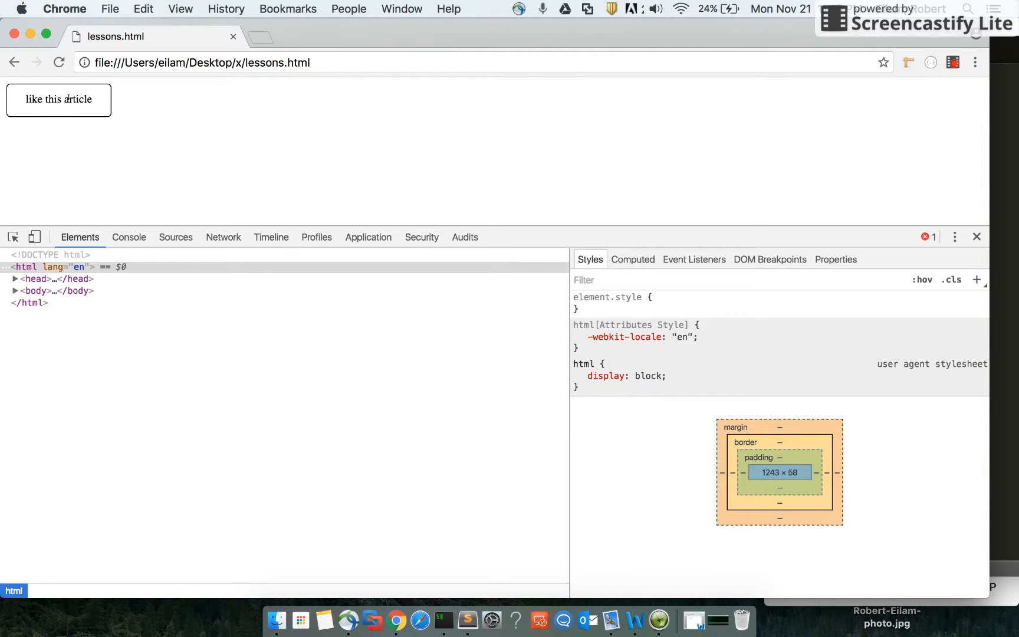
Step: Save lessons.html with the single likeElement call, dismissing the license prompt
double_click(57, 99)
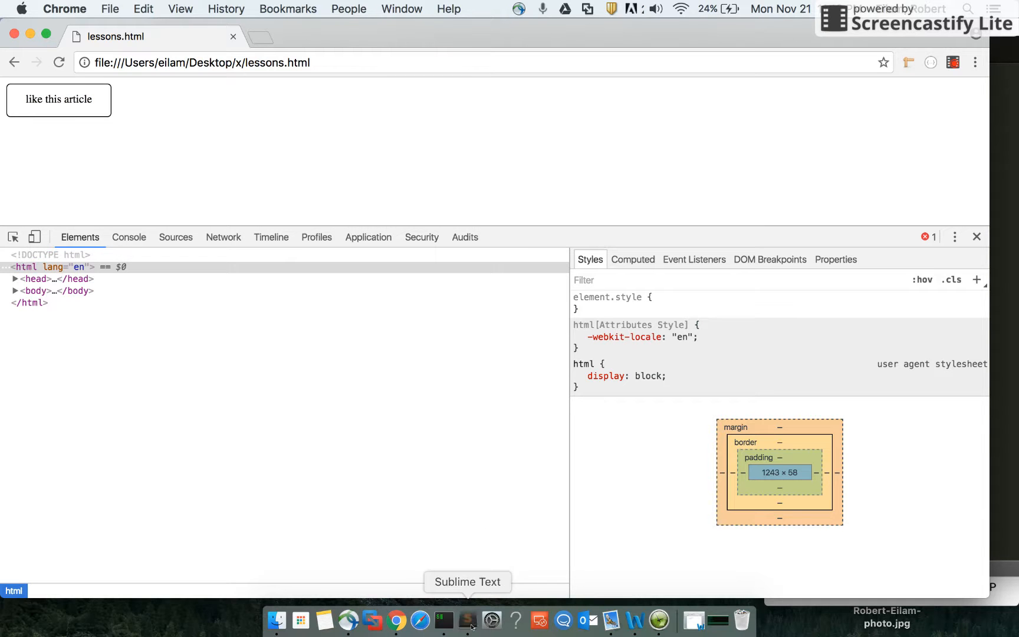
click(467, 621)
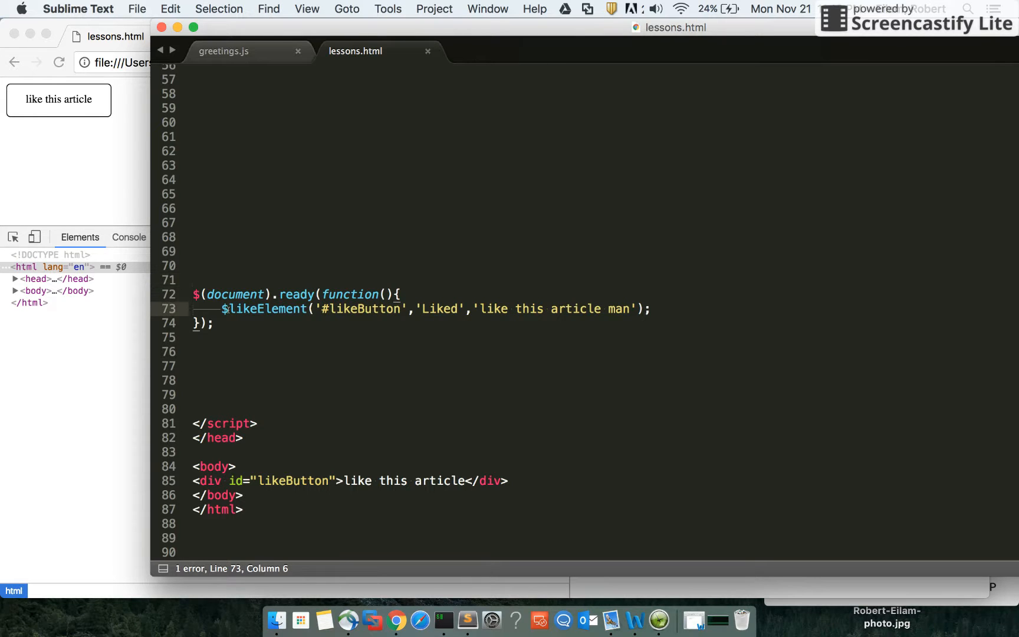
key(cmd+s)
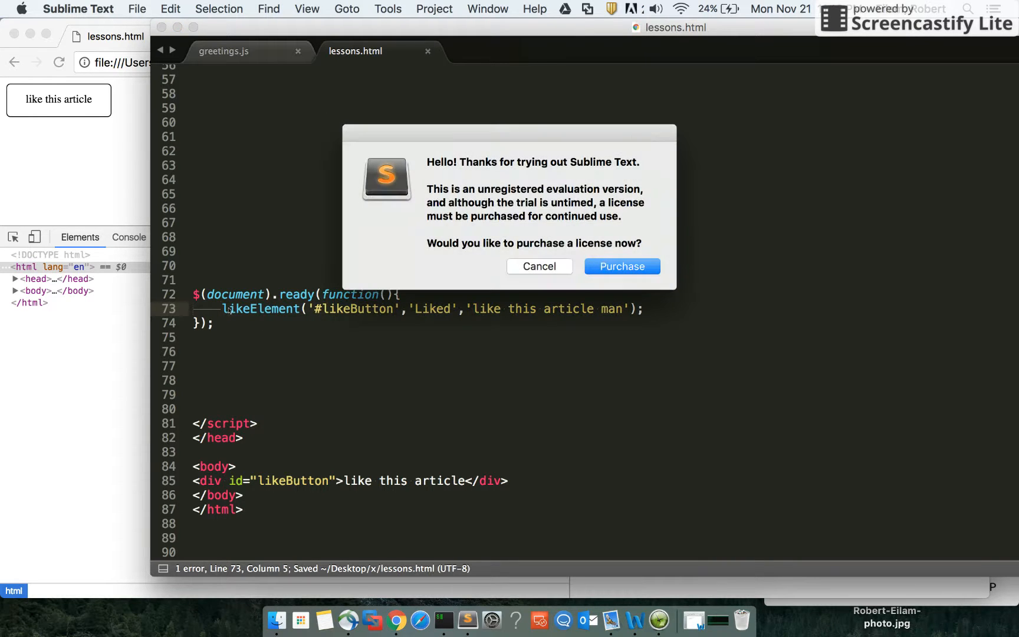
click(539, 267)
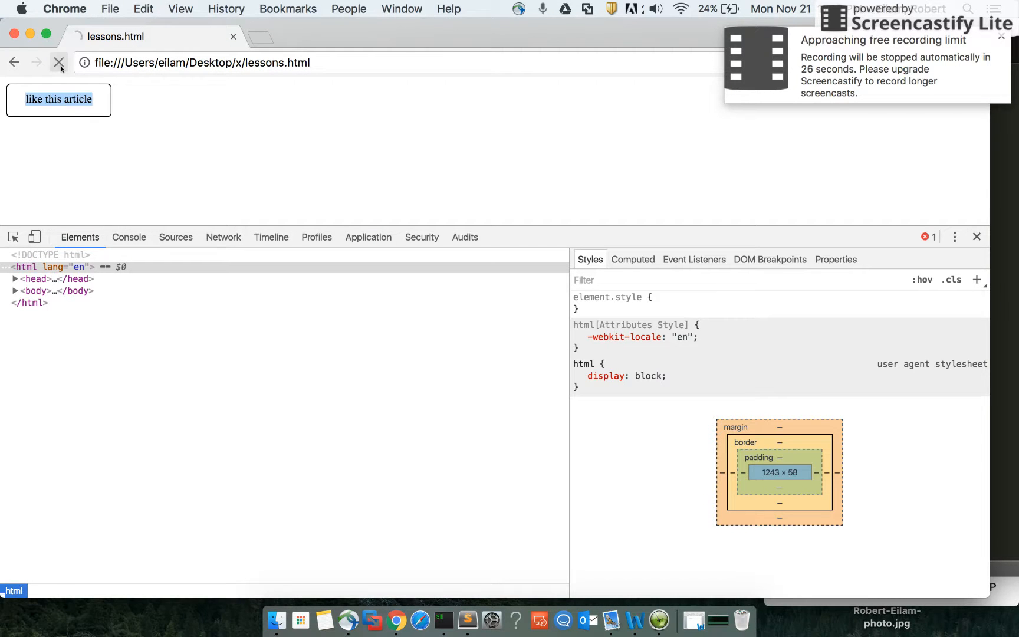
Step: Toggle the reloaded button to Liked and back to like this article man
click(58, 99)
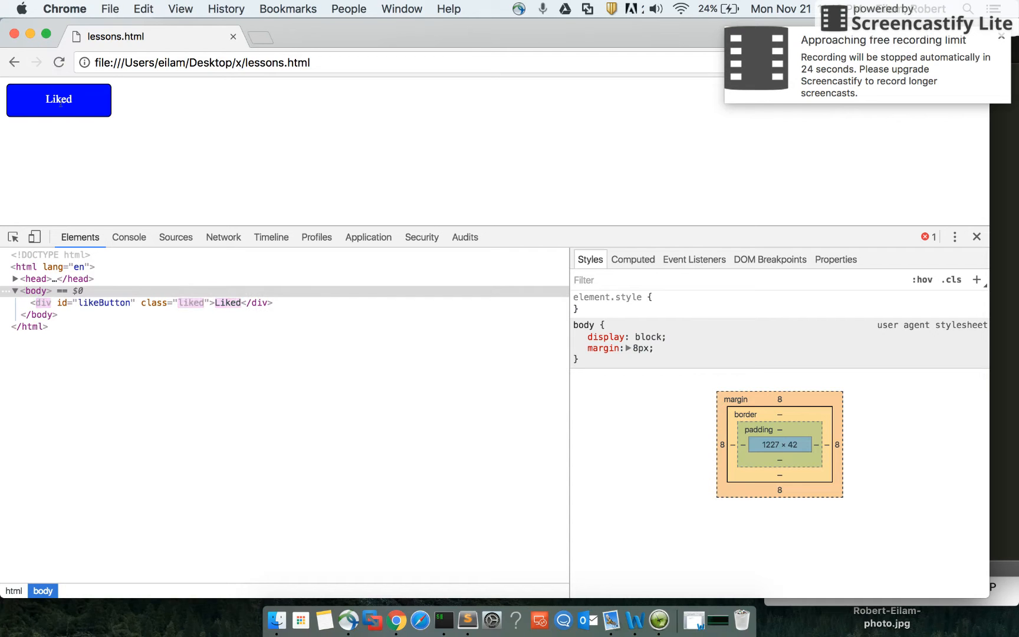
click(59, 100)
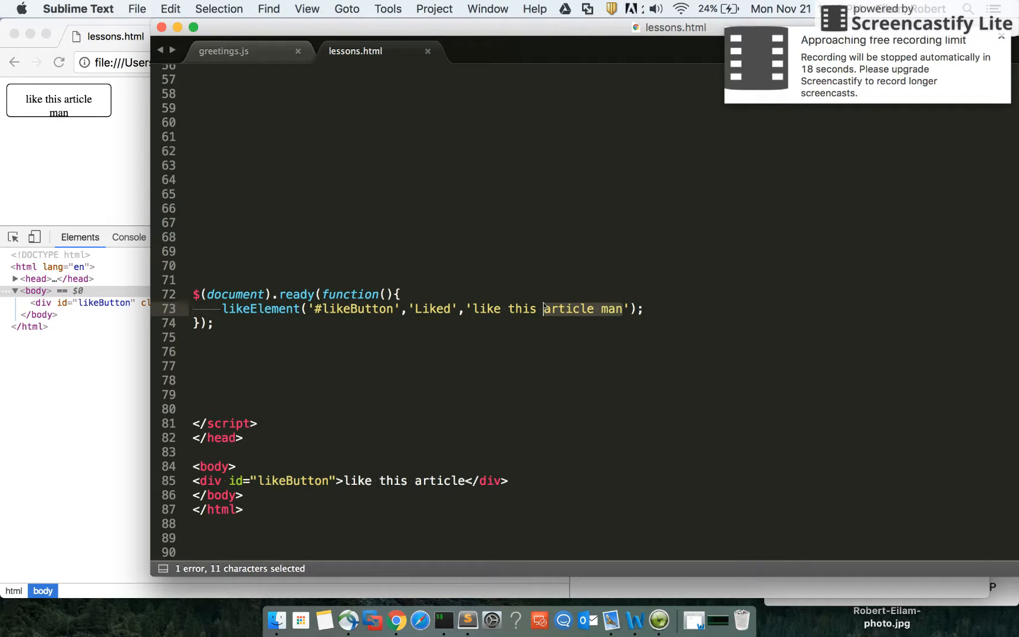
Step: Change the default label to 'like this thing!' and confirm it still toggles to Liked
text(thing)
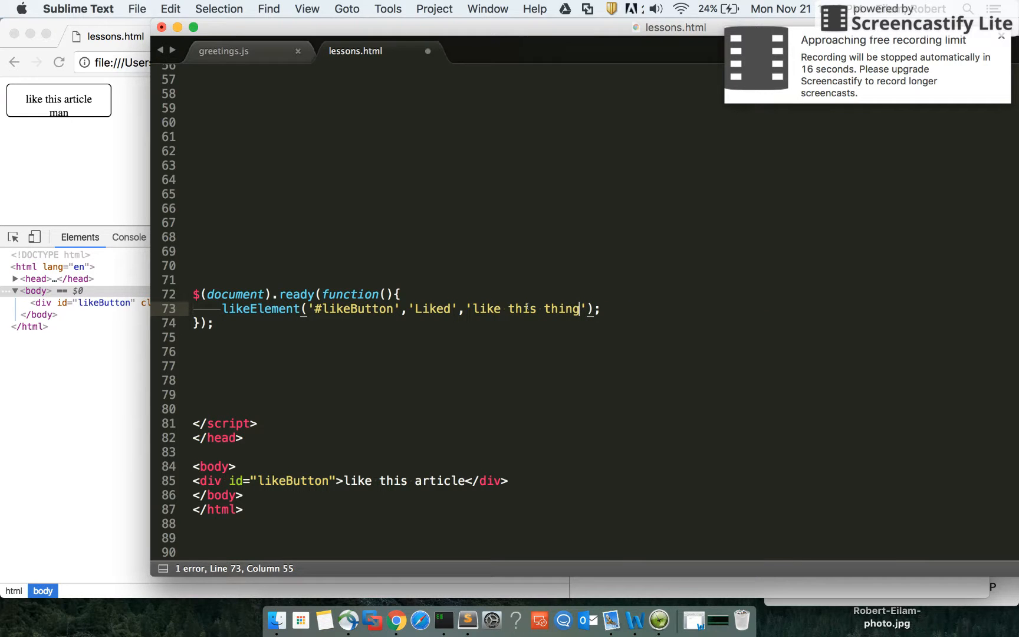
text(!)
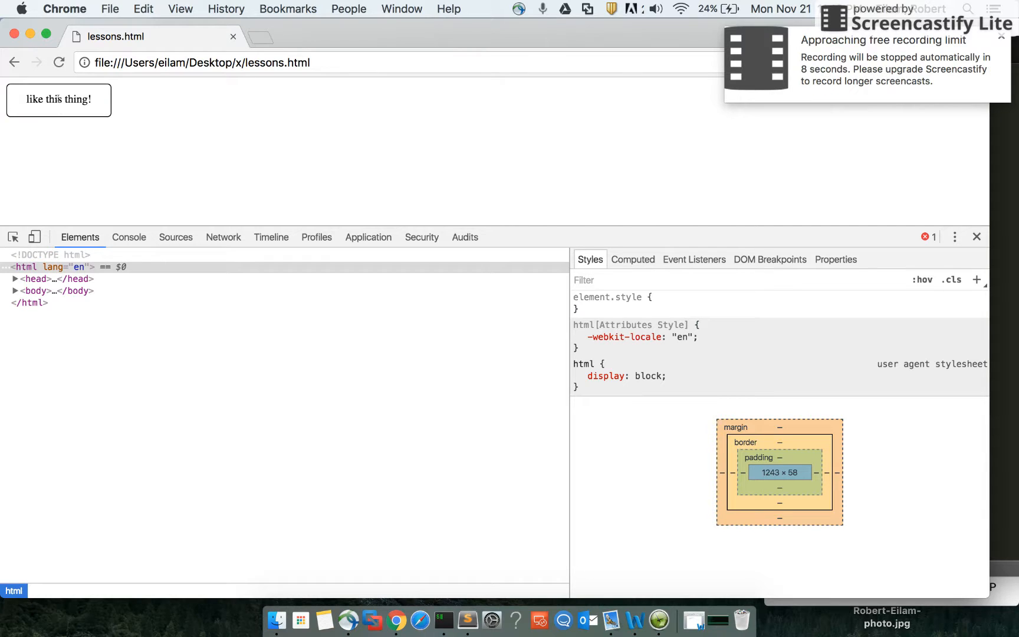
click(59, 100)
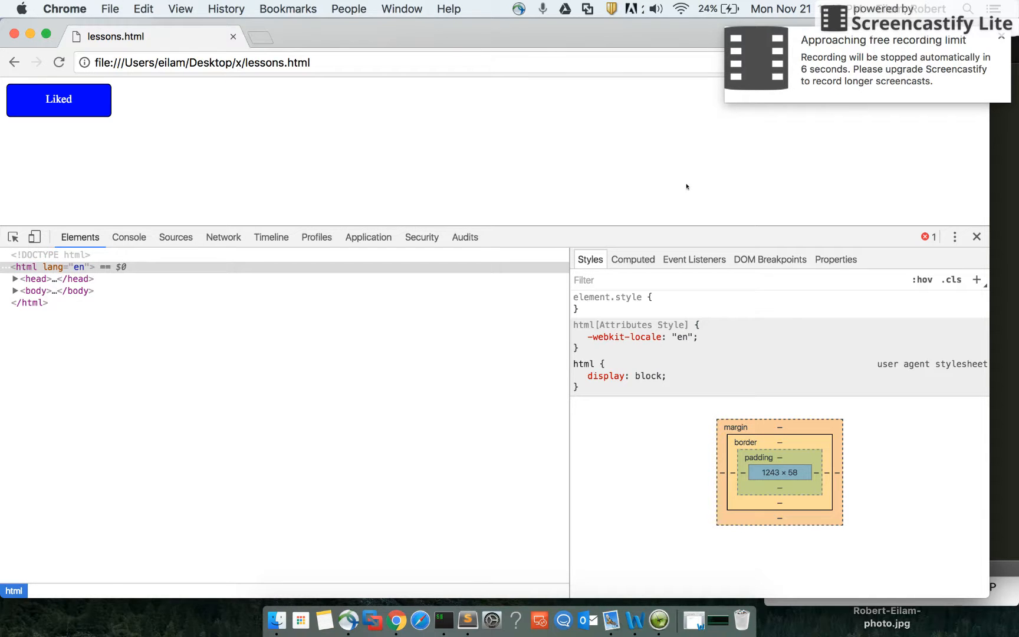
mouse_move(490, 391)
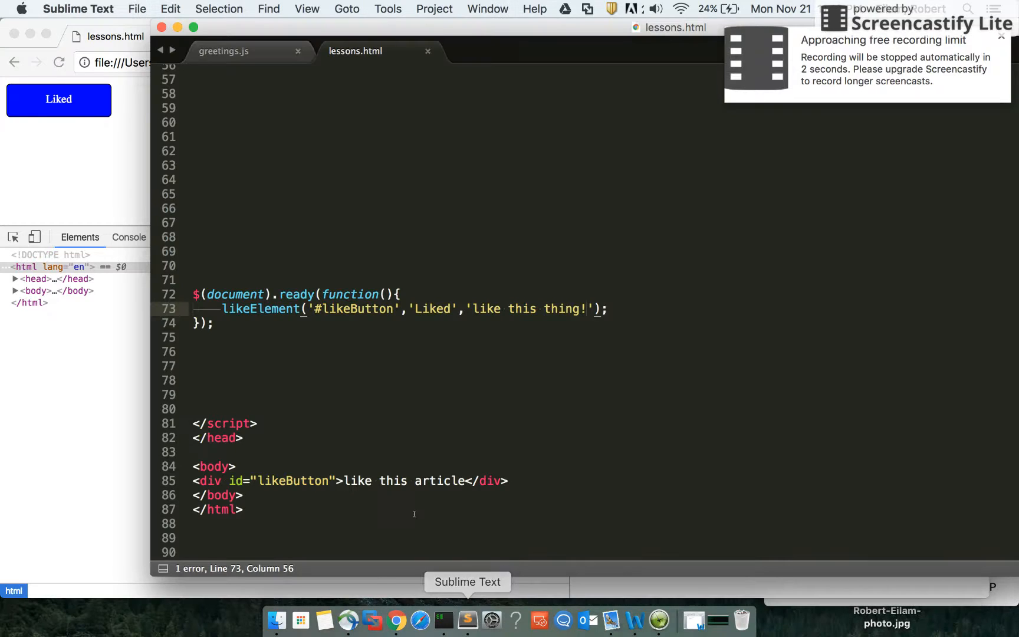
drag(194, 294, 215, 323)
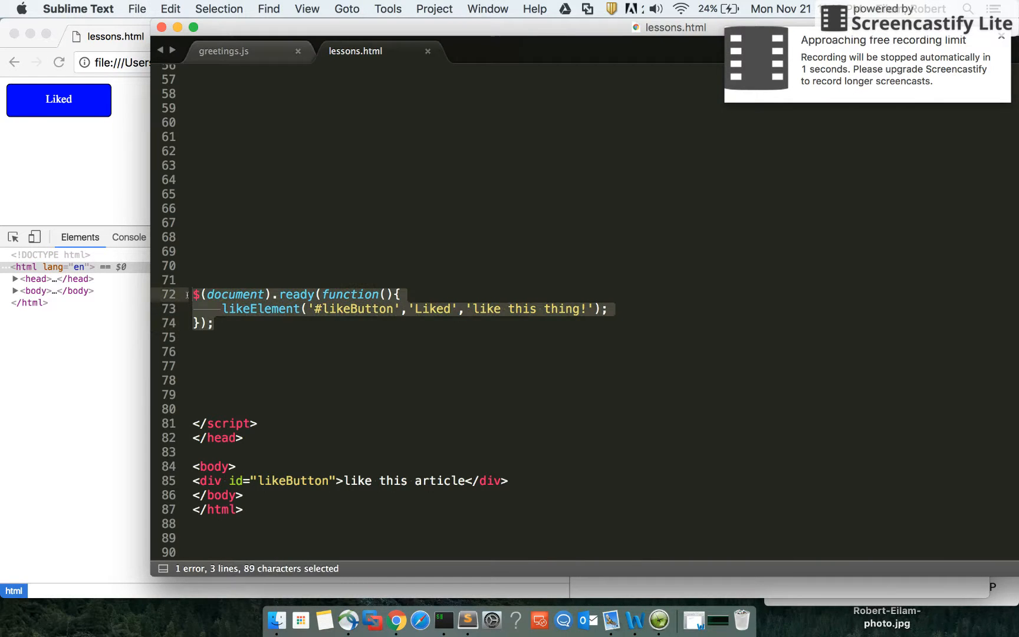